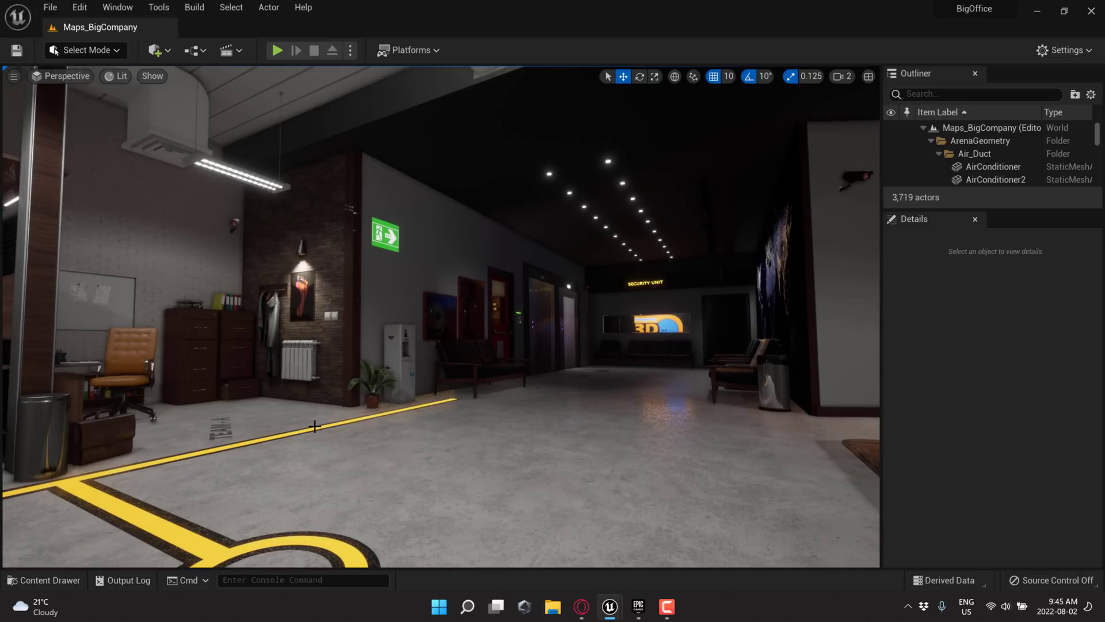
mouse_move(510, 404)
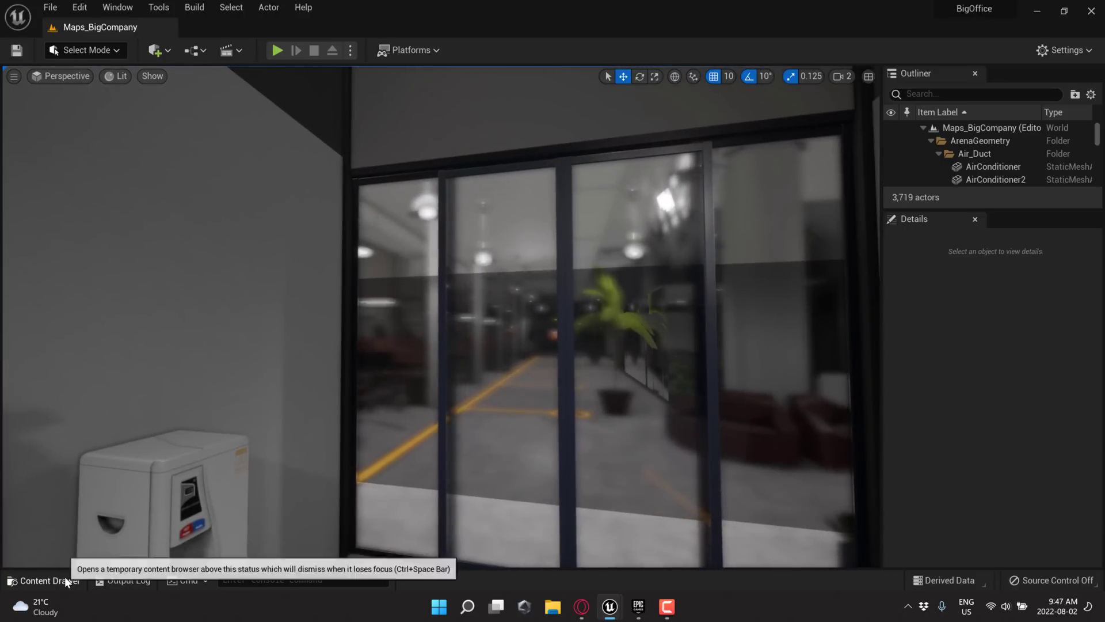
- Load the Demonstration level from Content > StorageHouse > Maps via the Content Drawer
click(44, 580)
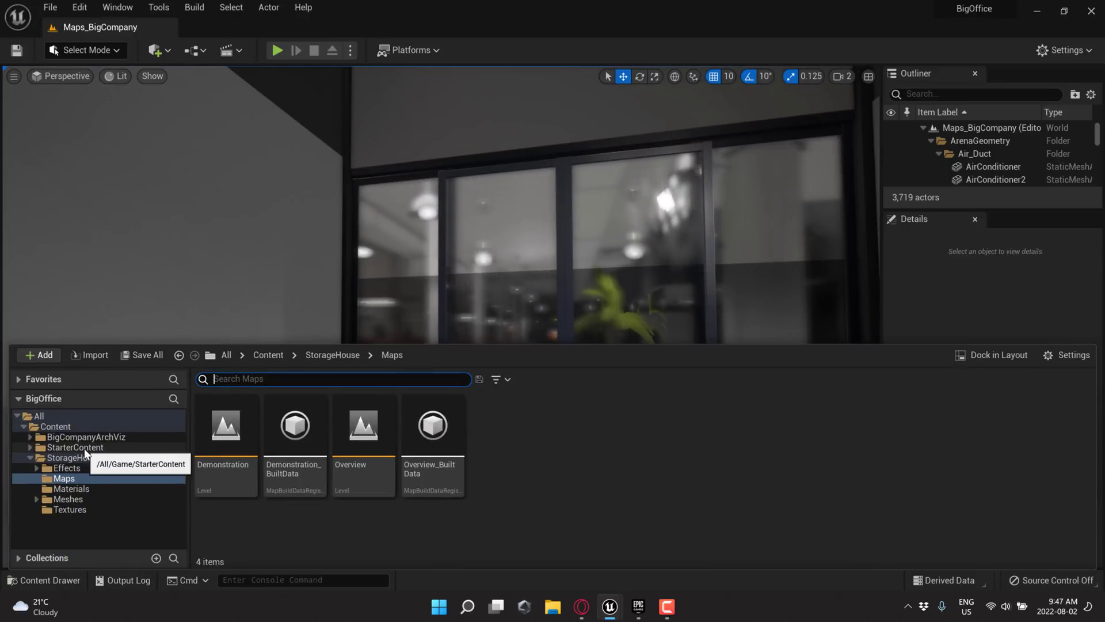
mouse_move(69, 457)
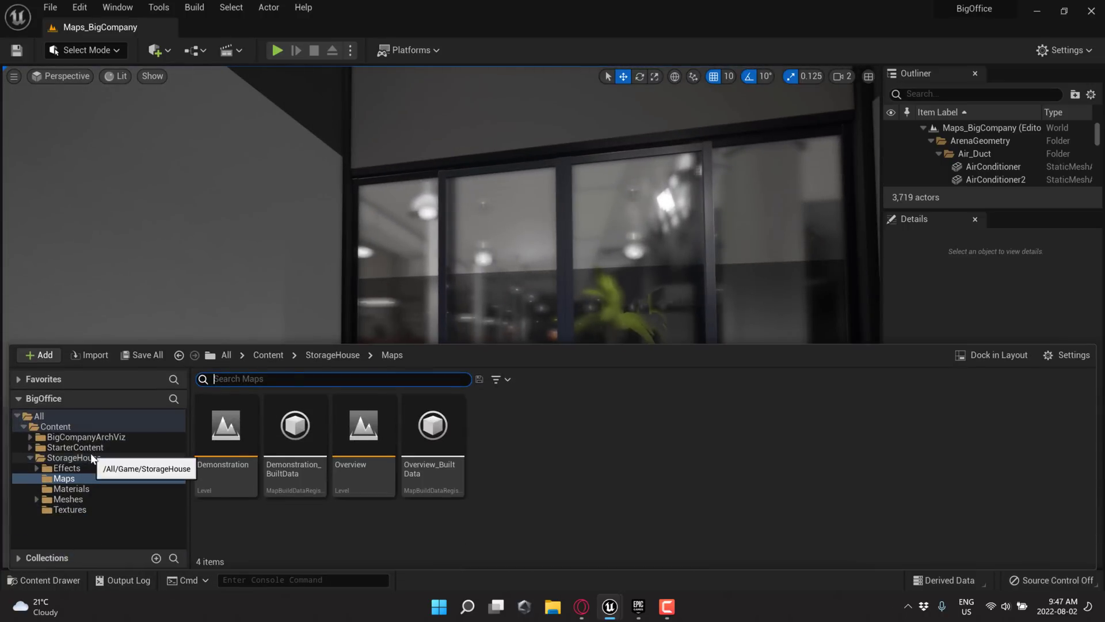
mouse_move(227, 422)
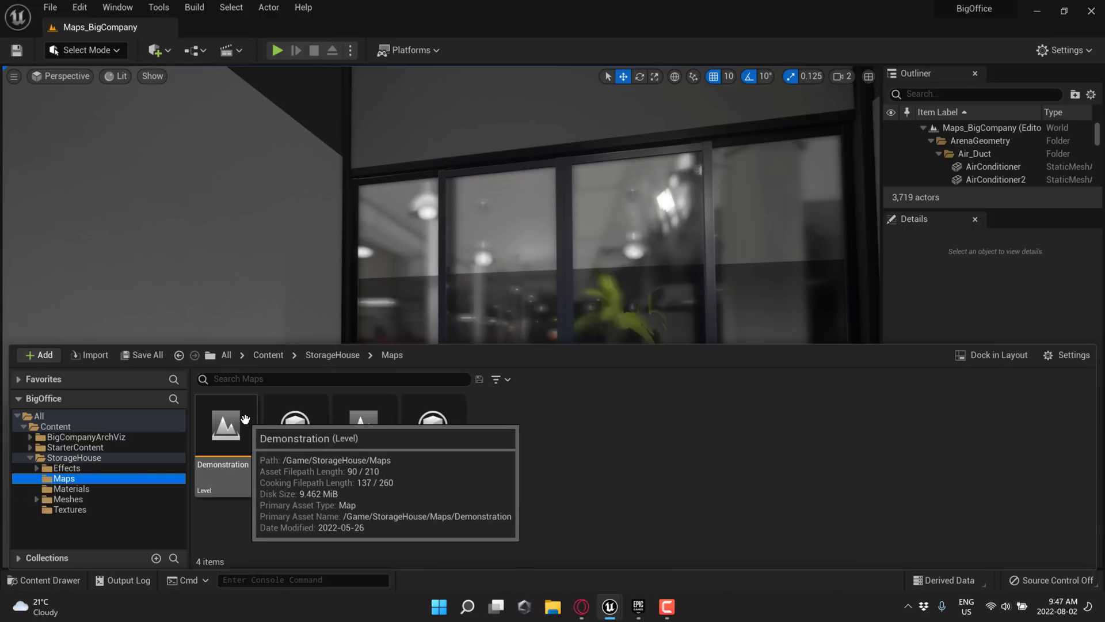
double_click(226, 425)
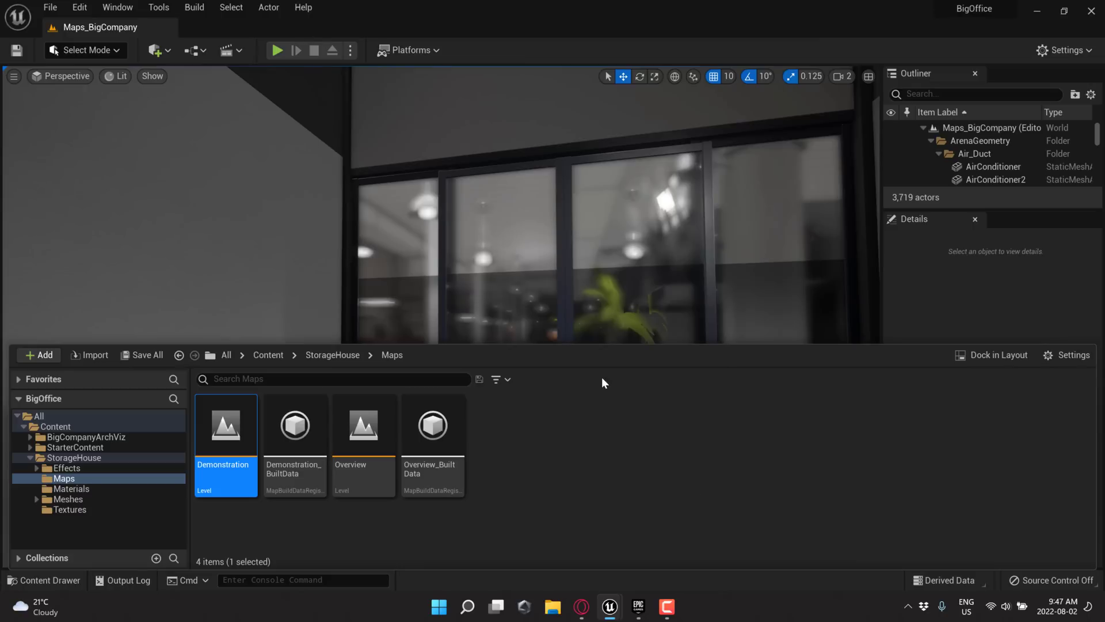
double_click(225, 426)
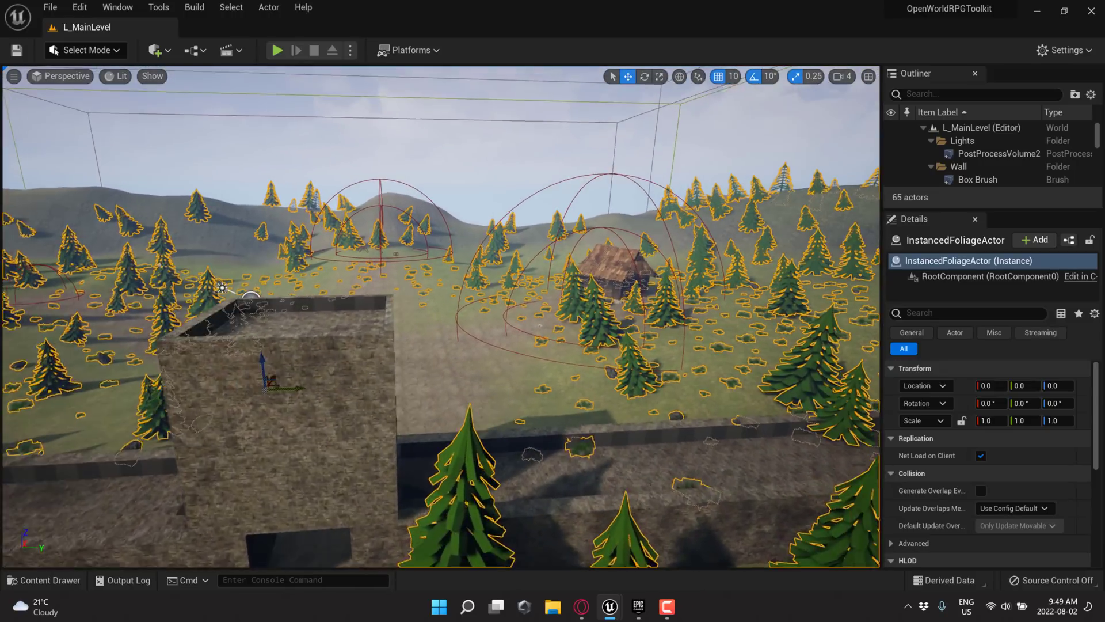
- Launch Play In Editor on L_MainLevel from the toolbar's green Play button
click(970, 161)
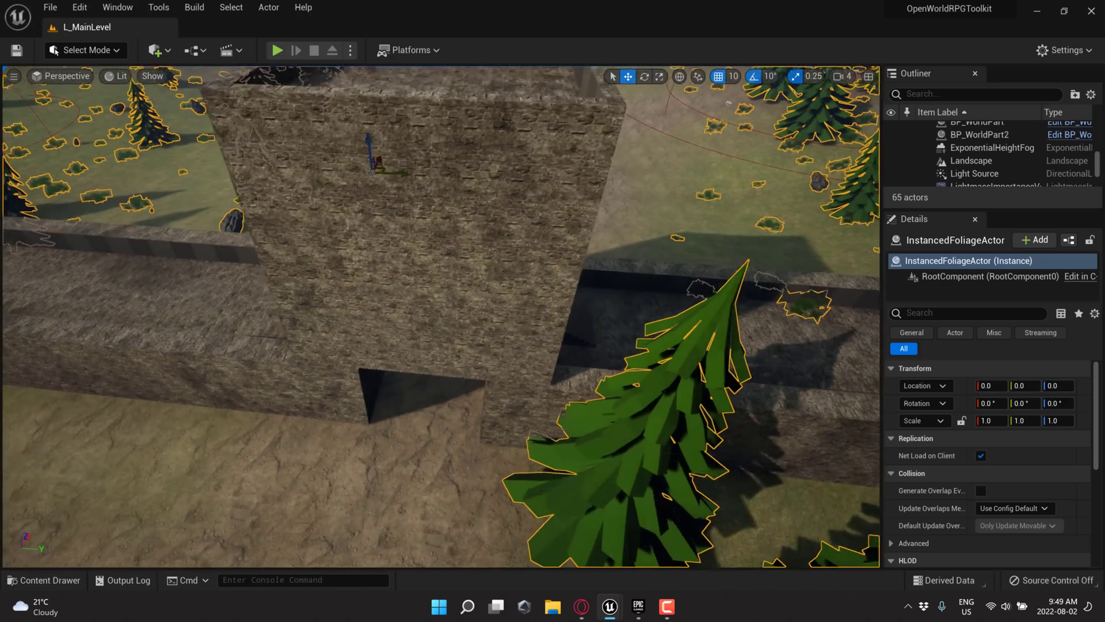
click(277, 49)
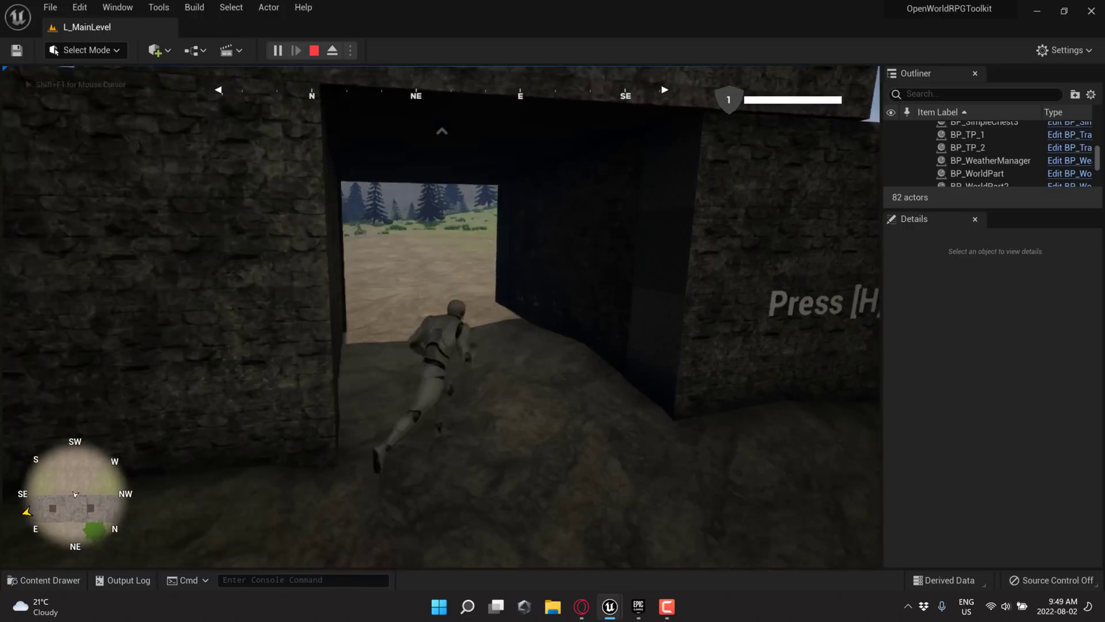
- Show controls with H, run the character across the meadow, fly the eagle with V, then stop play
key(h)
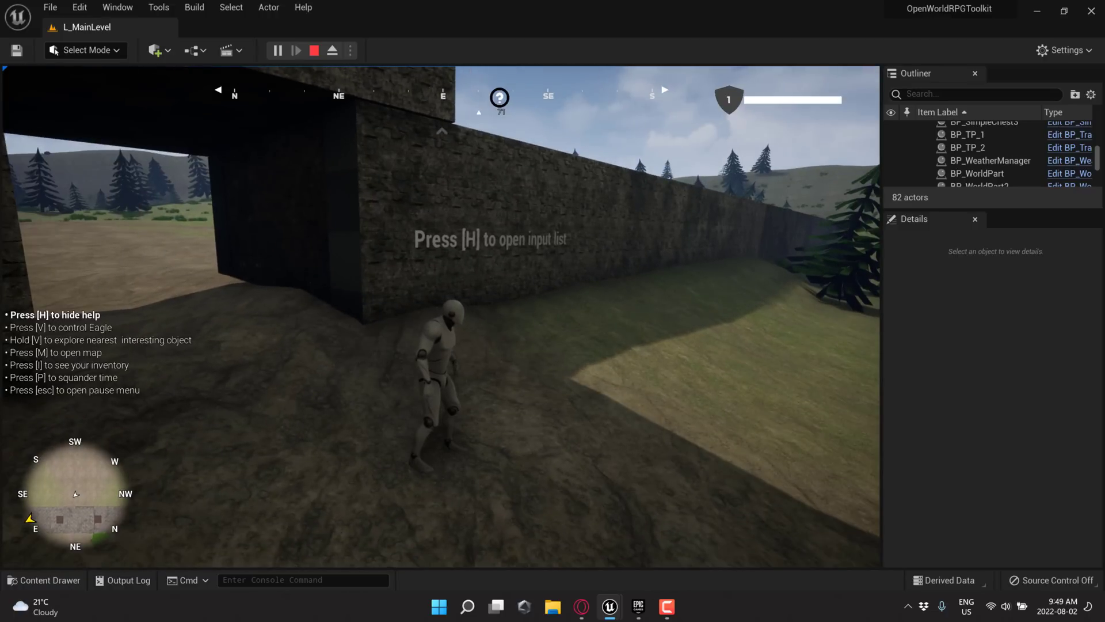
key(i)
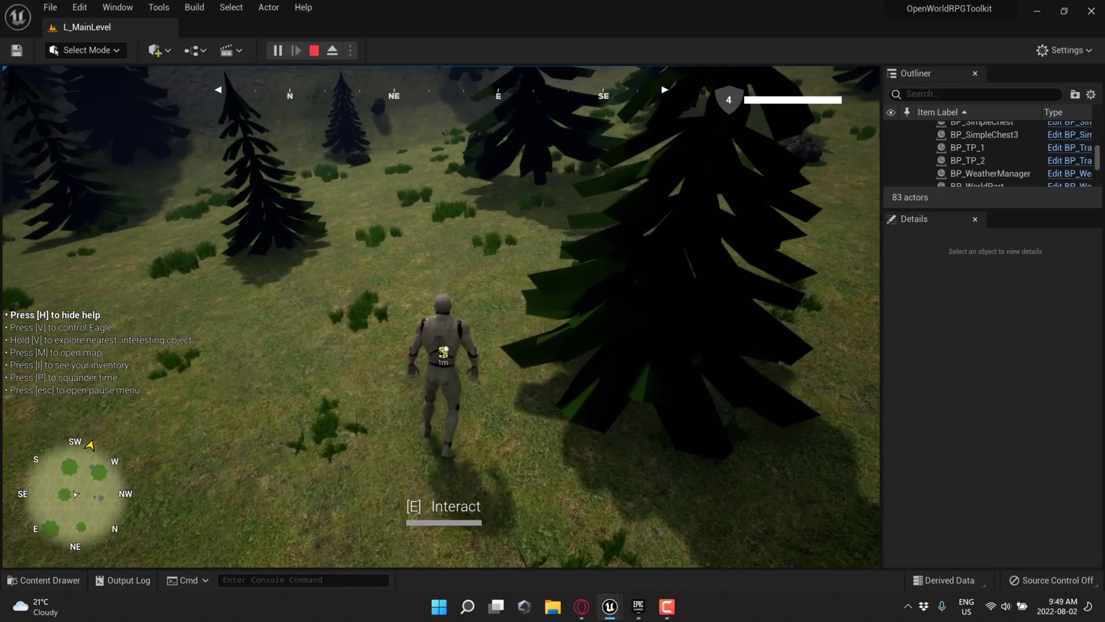
key(i)
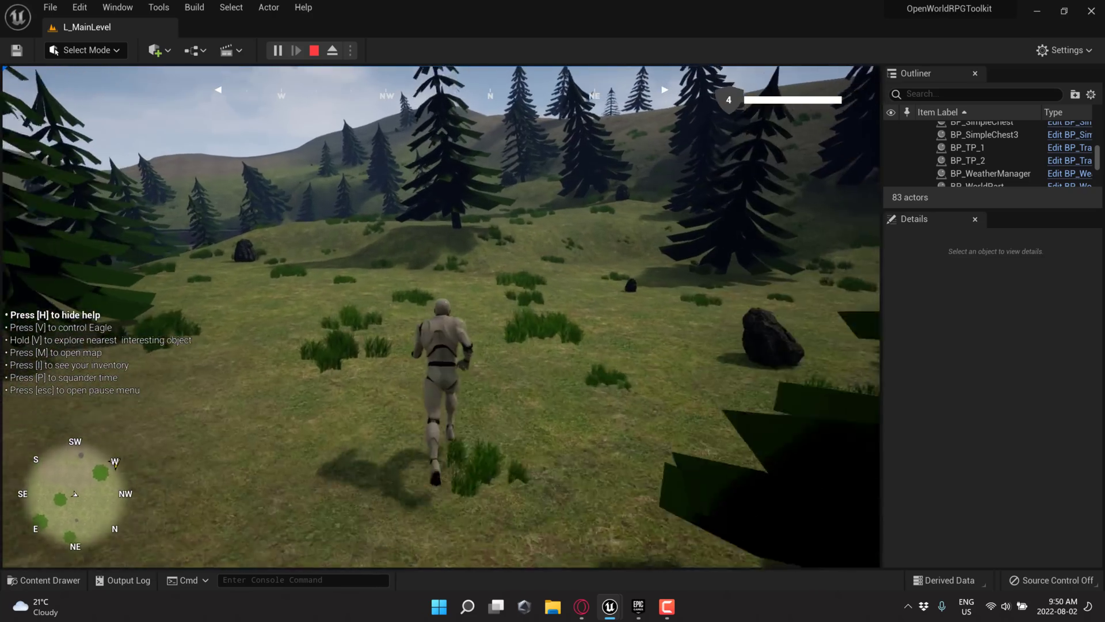
key(v)
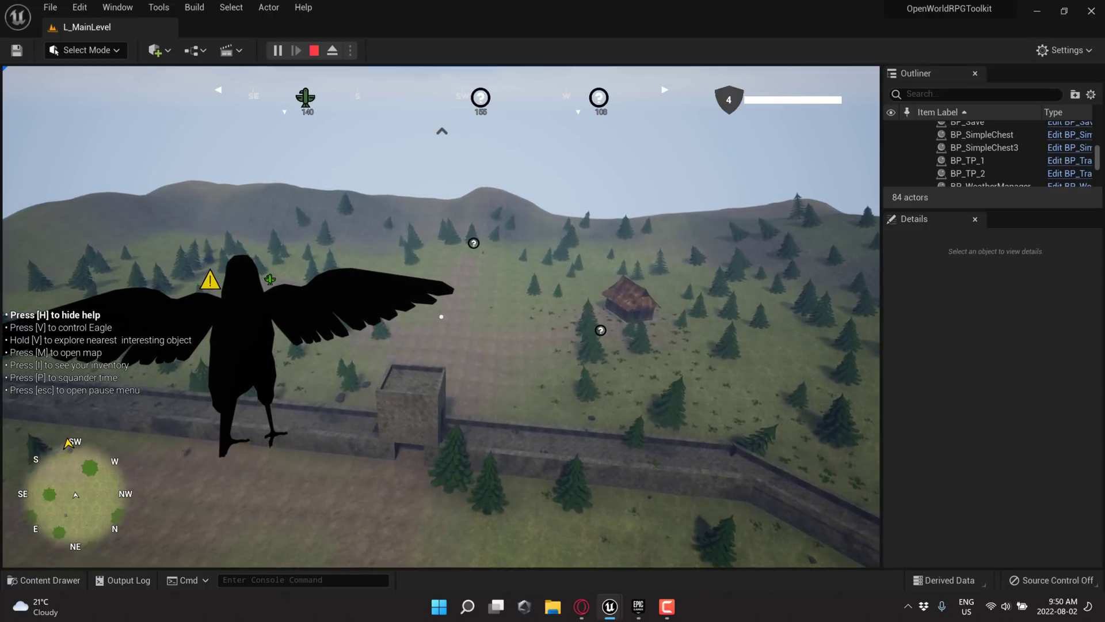
click(314, 50)
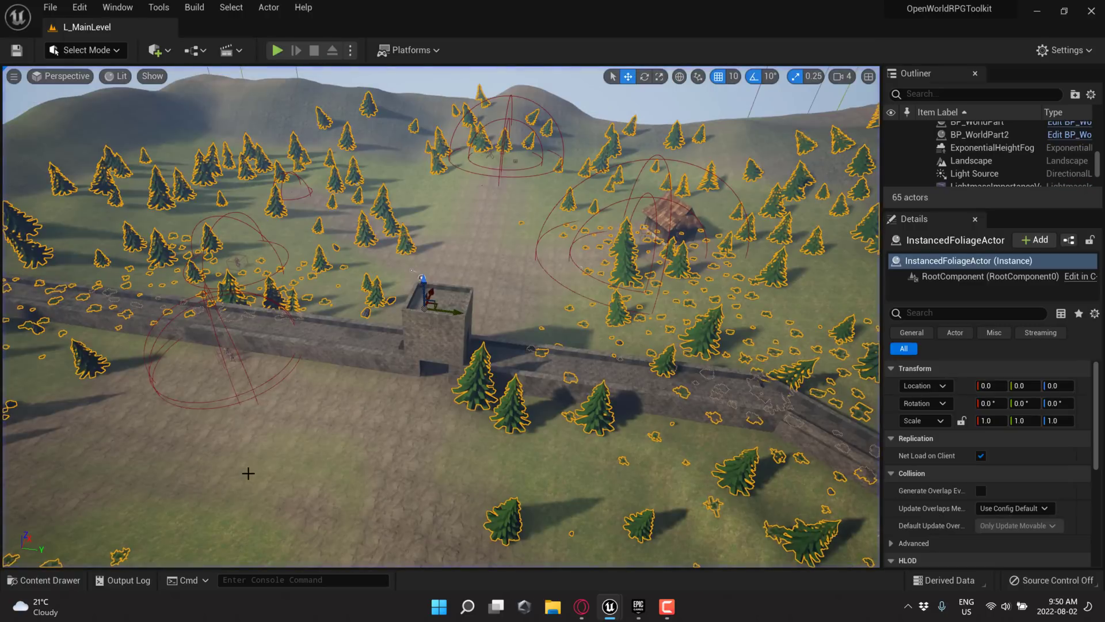
mouse_move(562, 295)
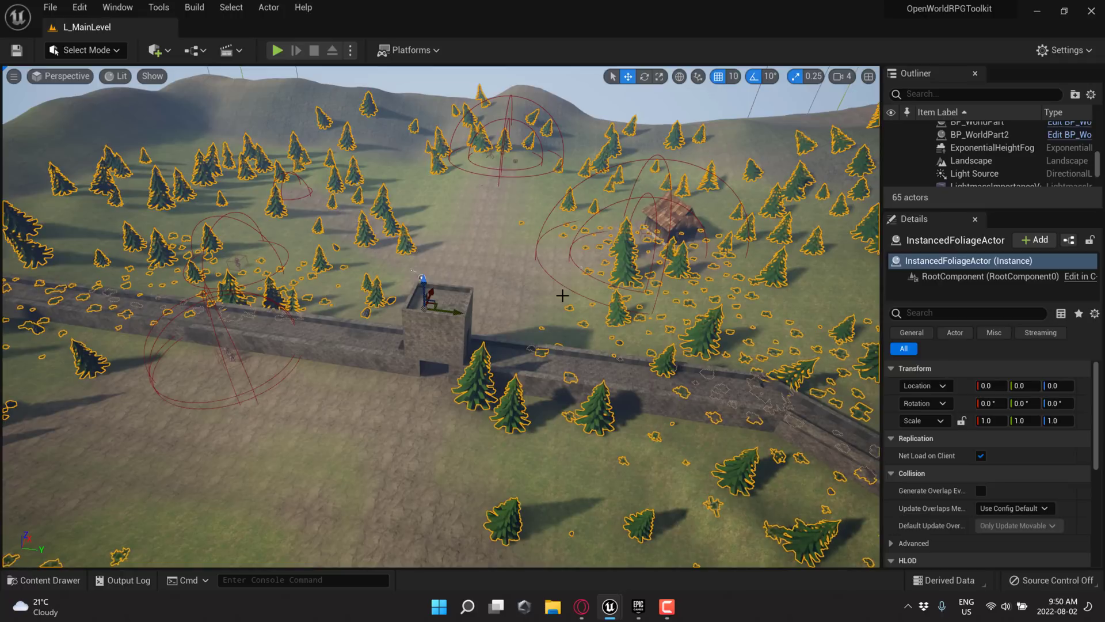
mouse_move(555, 321)
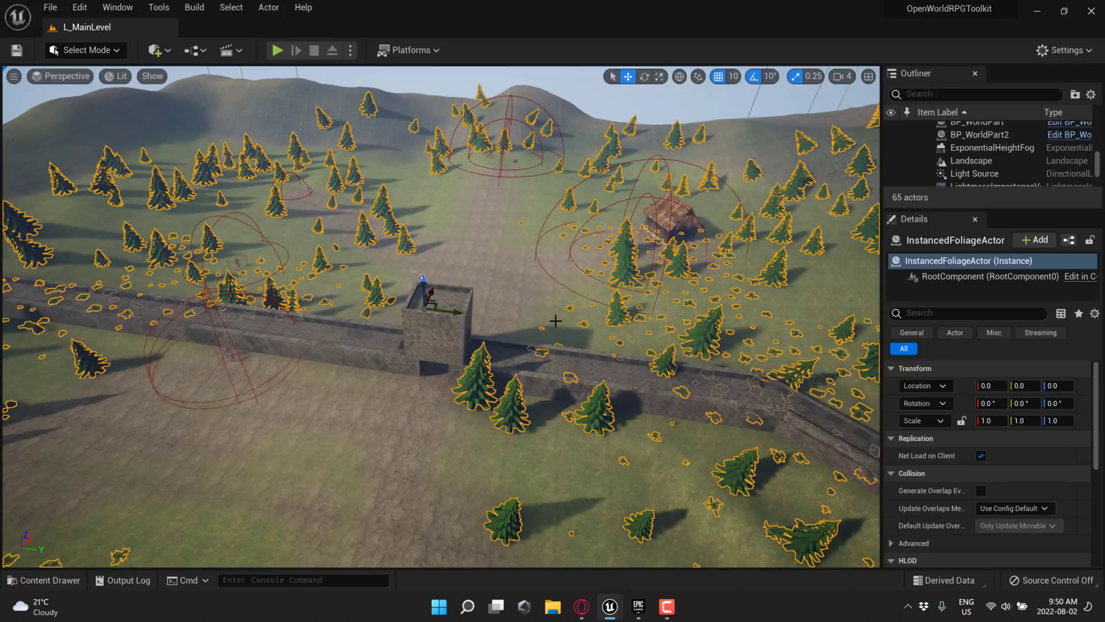
- Load DemoMapLake from CartoonWaterShader > Maps via the Content Drawer
click(43, 579)
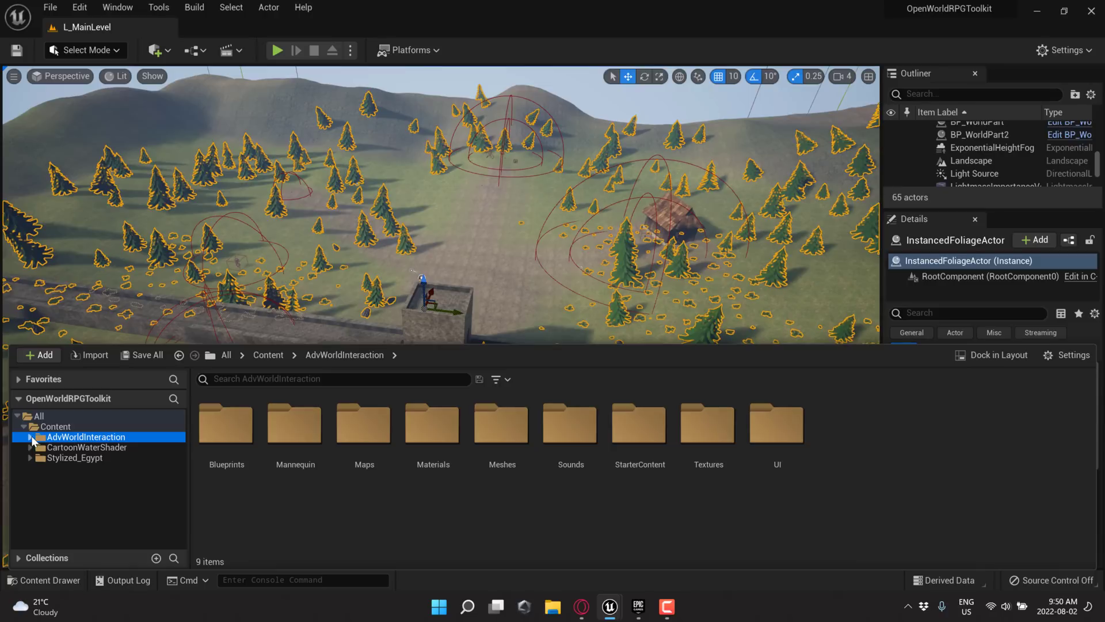
click(86, 447)
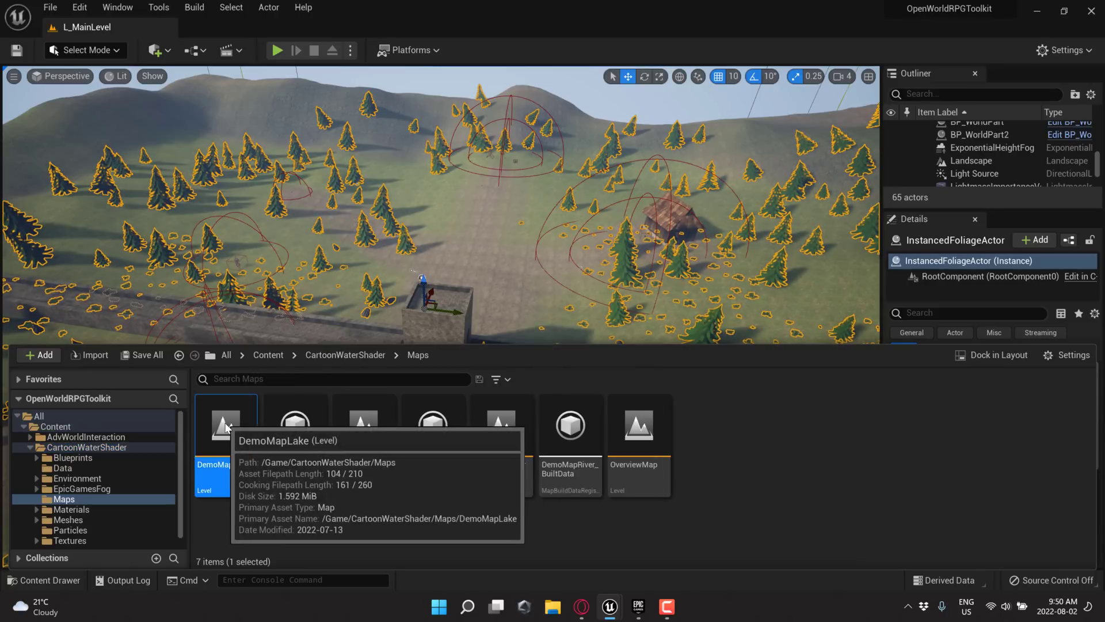
double_click(225, 425)
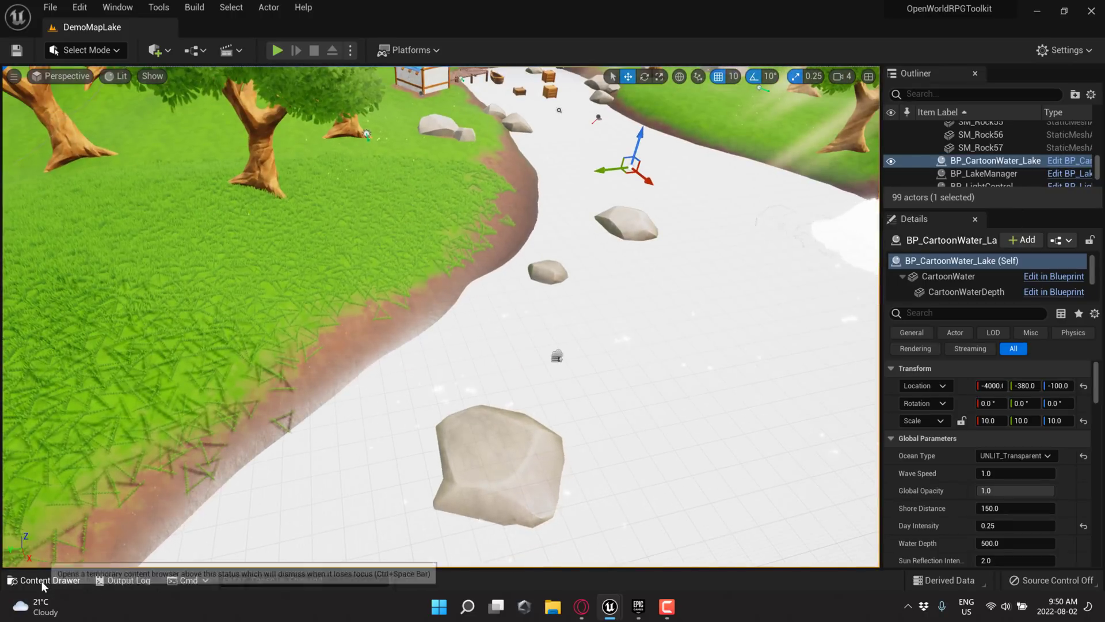
- Load DemoMapOcean from CartoonWaterShader/Maps, showing the waterfall scene while shaders compile
double_click(363, 425)
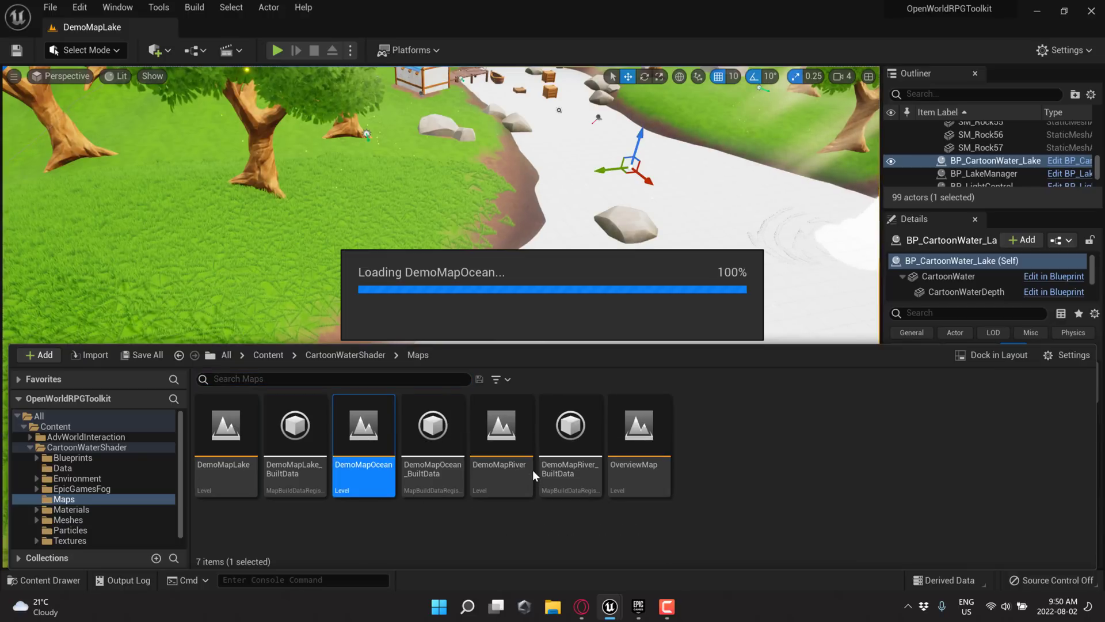
double_click(363, 425)
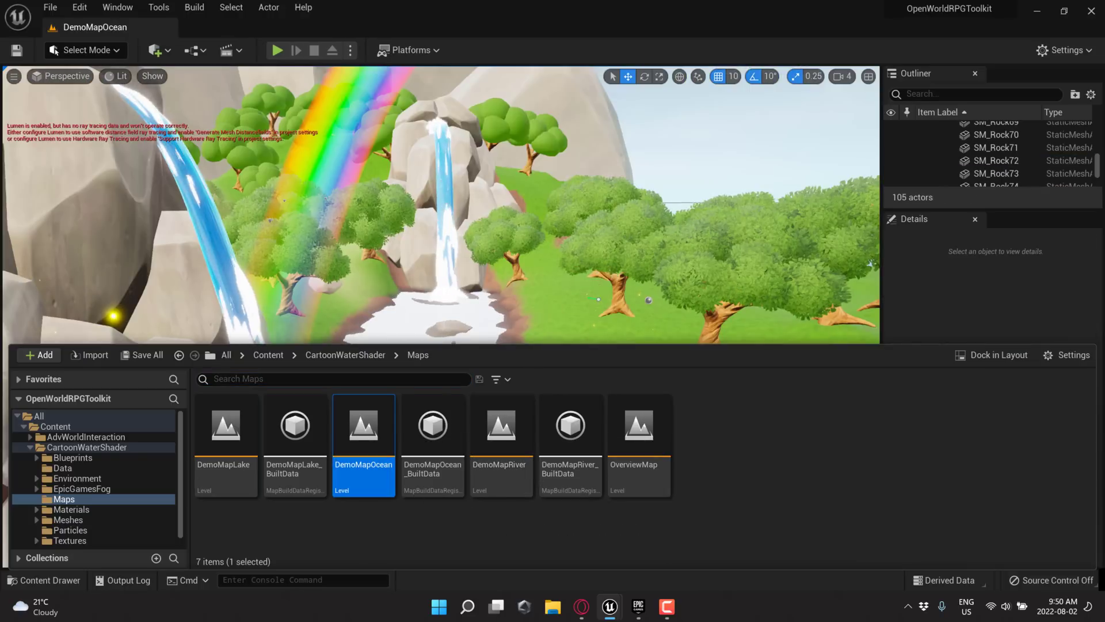
double_click(363, 425)
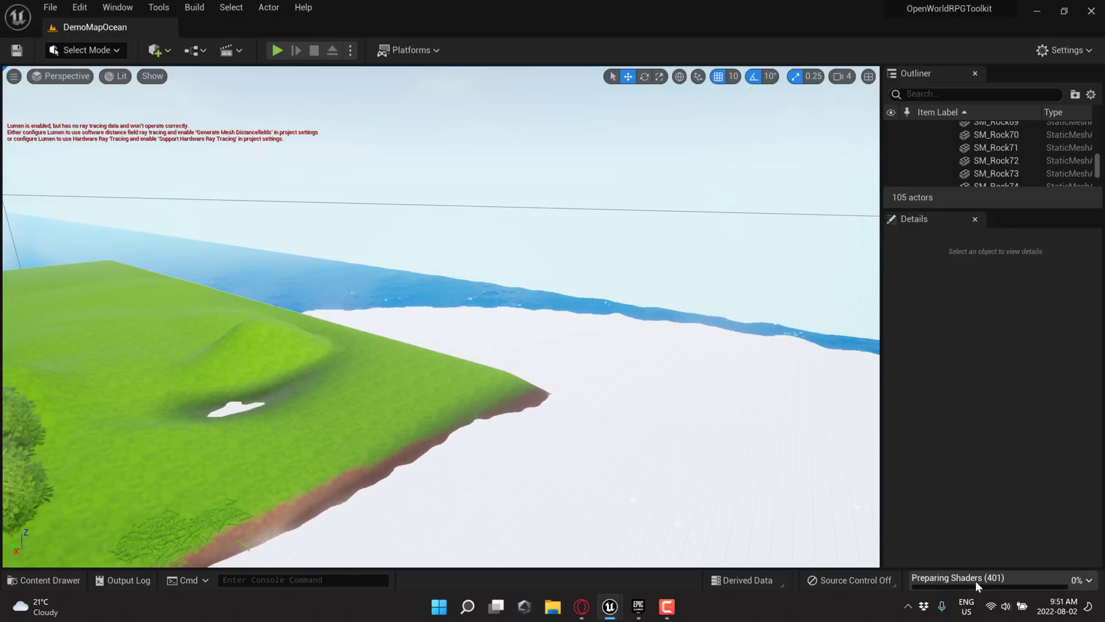
double_click(363, 426)
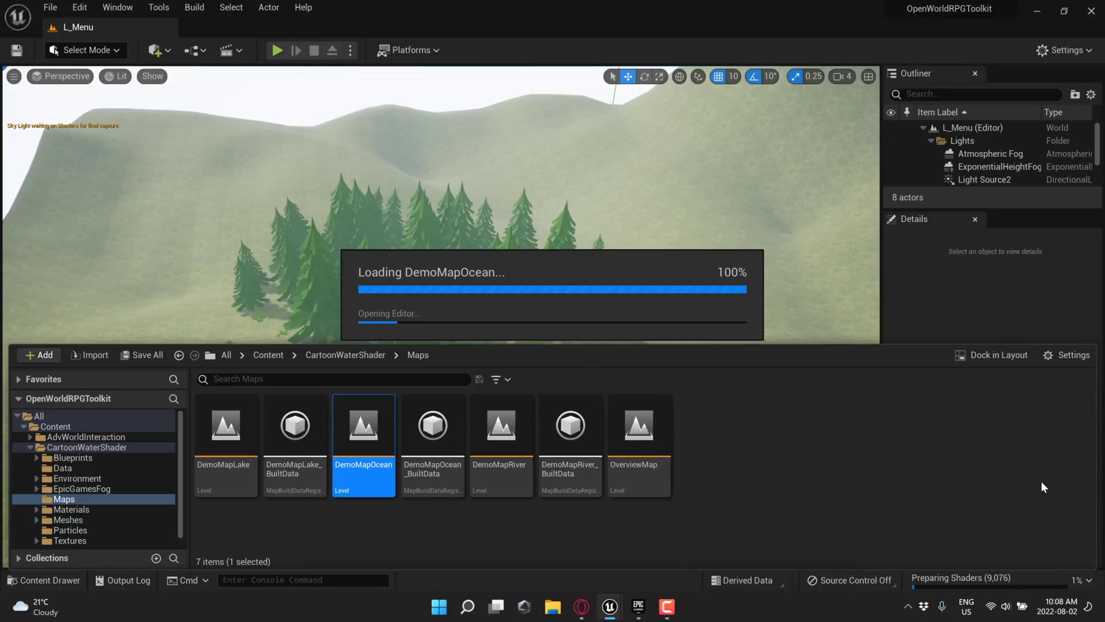
mouse_move(920, 583)
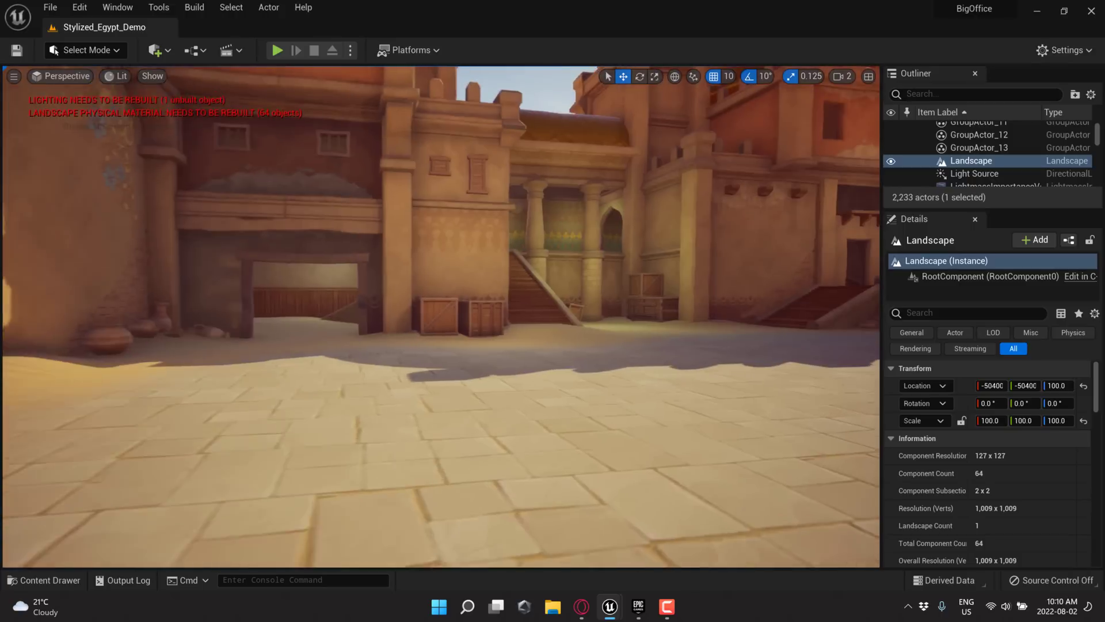
- Bring the Epic Games Launcher forward, maximize it and switch to the Marketplace
click(635, 607)
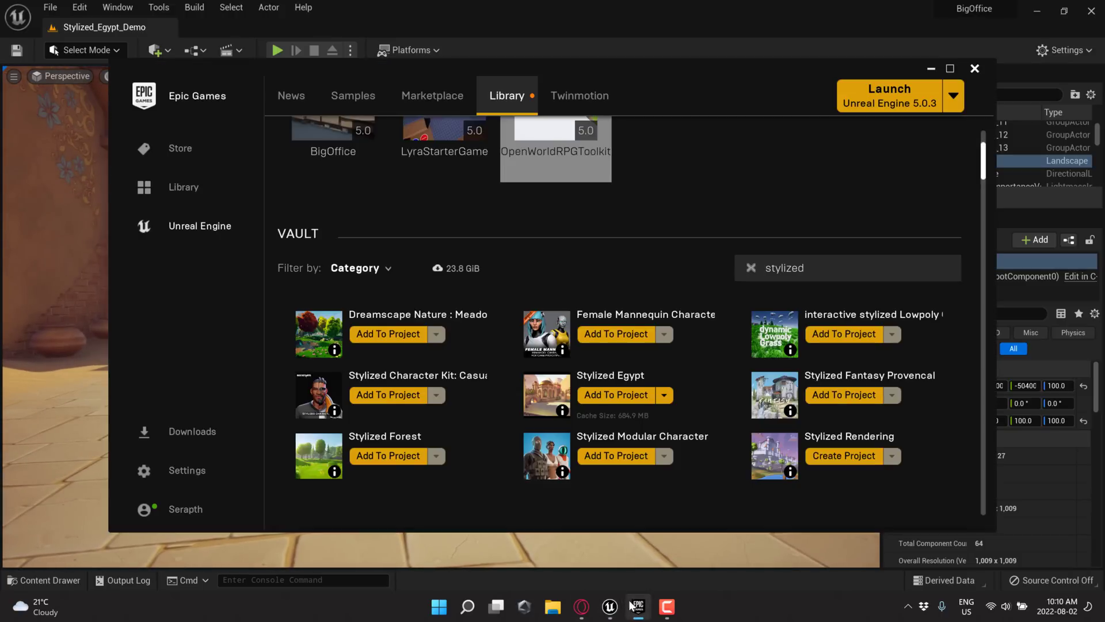
mouse_move(790, 68)
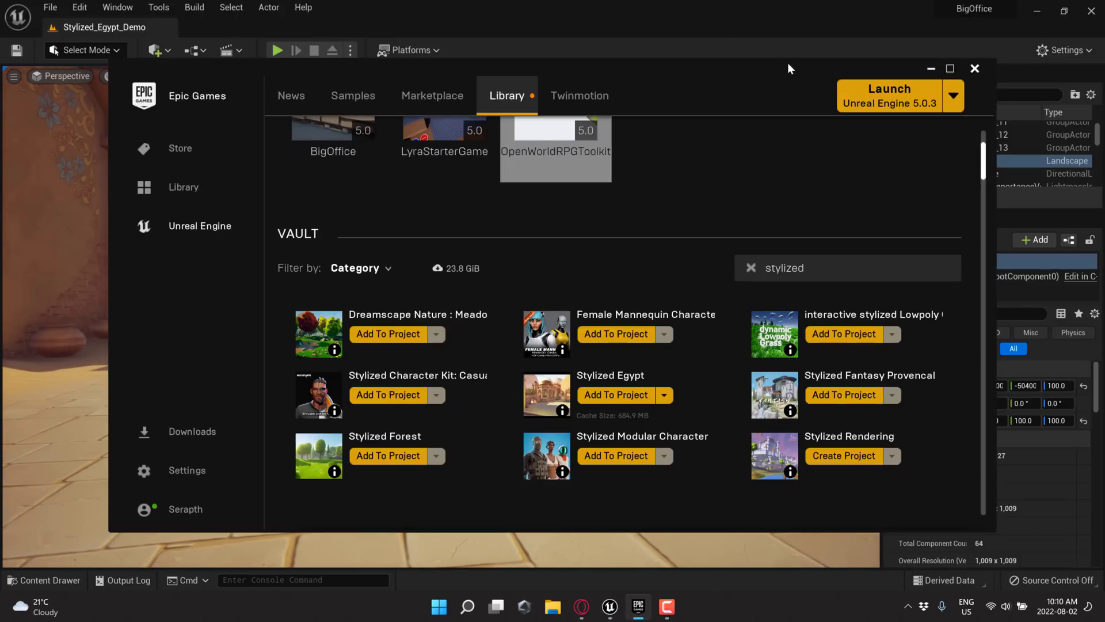
click(950, 68)
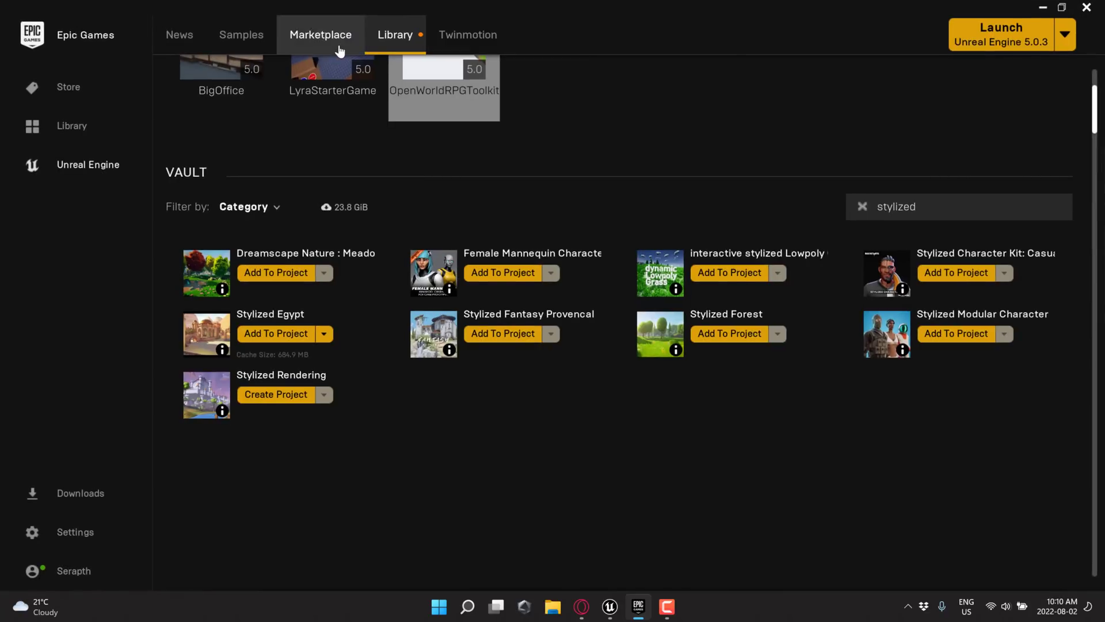
click(320, 34)
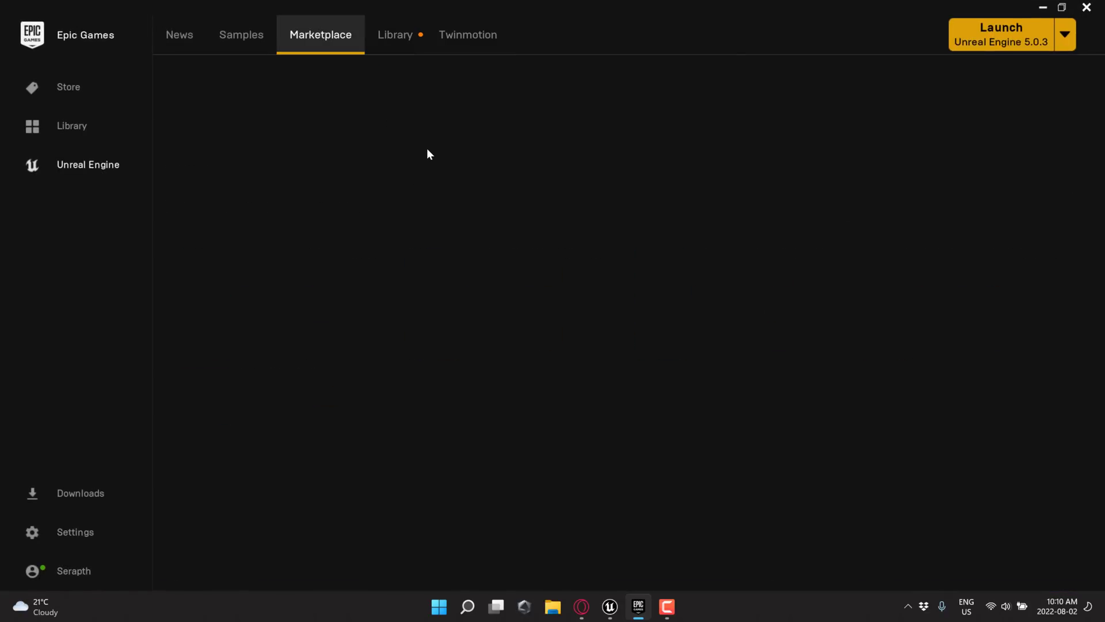
mouse_move(403, 163)
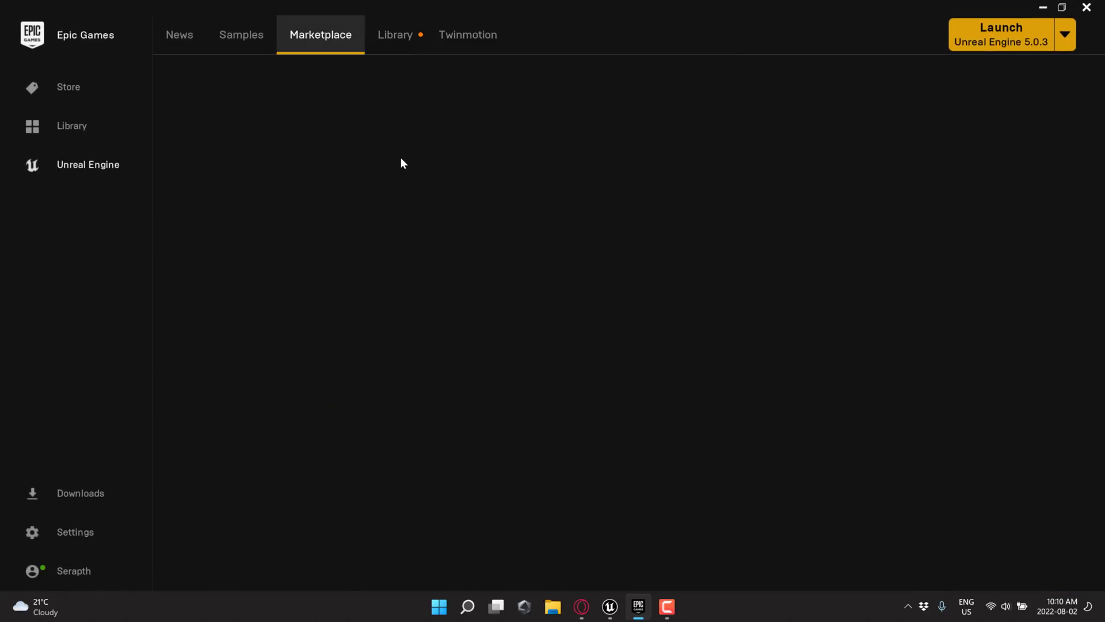
- Filter to Free For The Month, listing Big Office, Open World RPG Toolkit and Cartoon Water Shader as owned
click(602, 216)
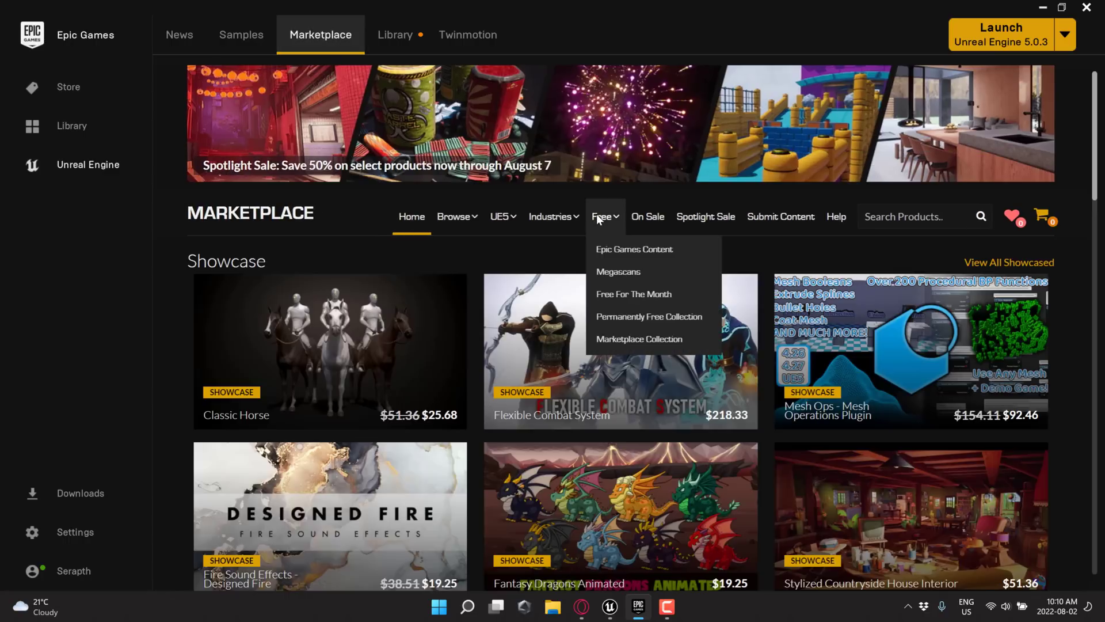
mouse_move(634, 293)
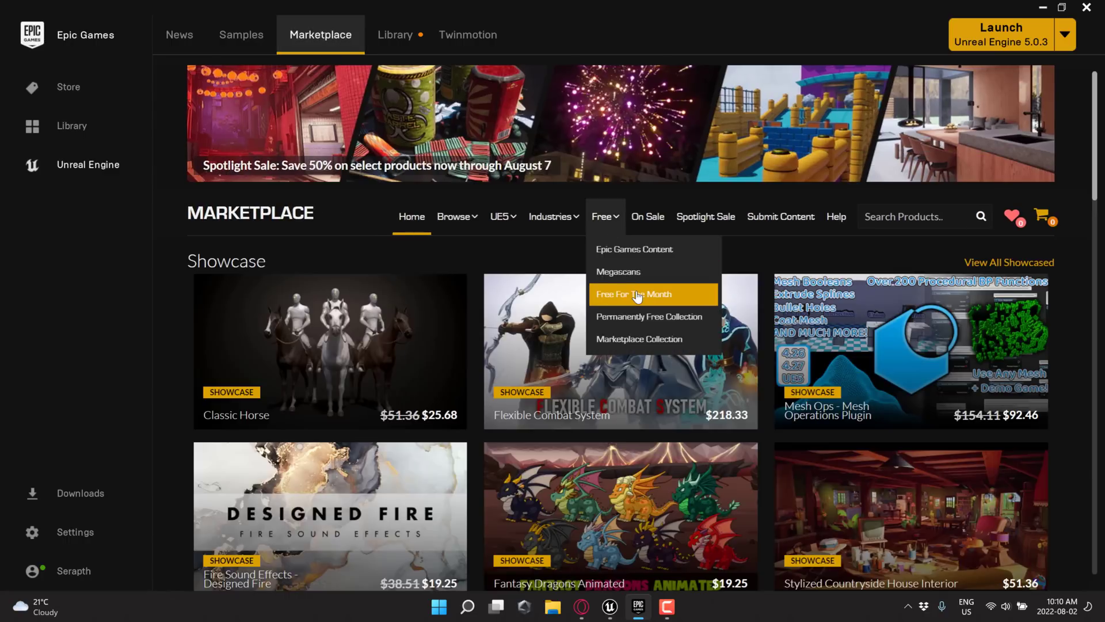
click(639, 294)
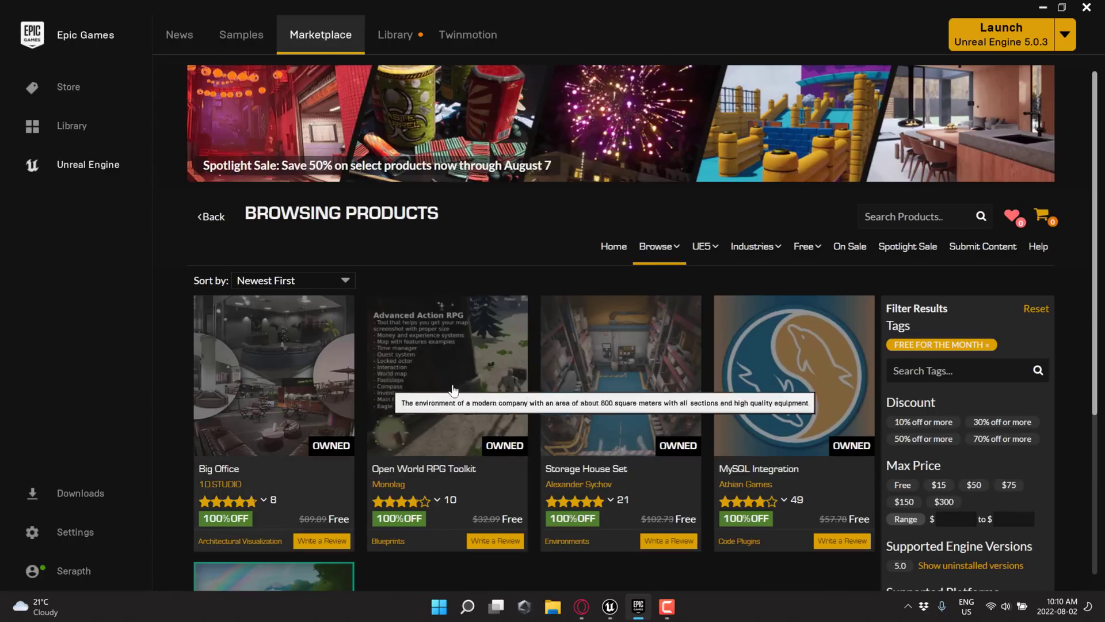
scroll(down, 3)
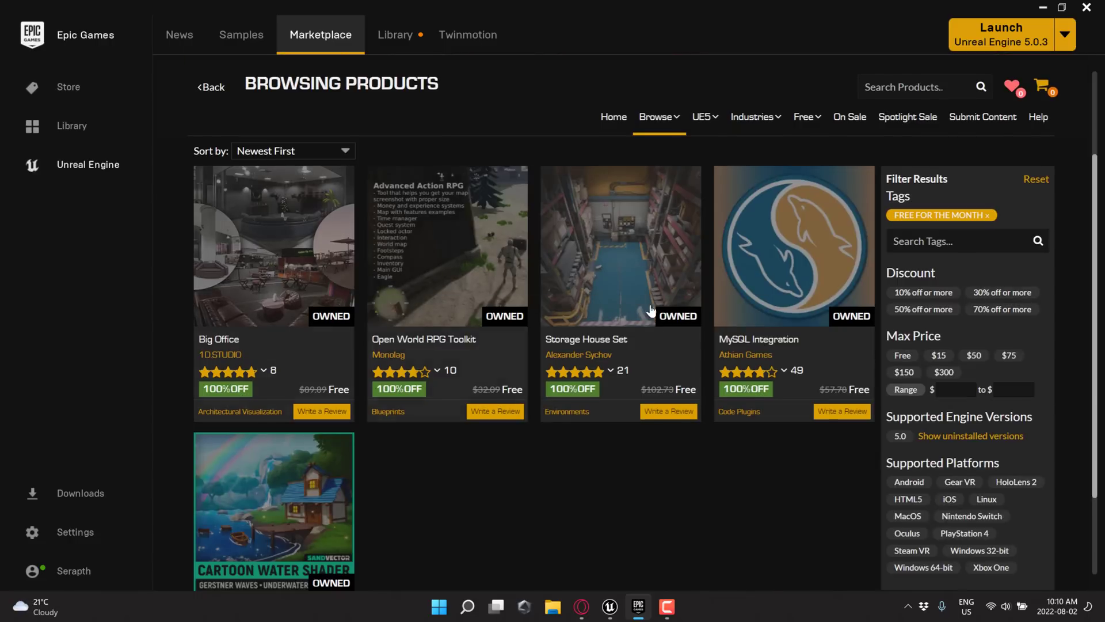
mouse_move(507, 274)
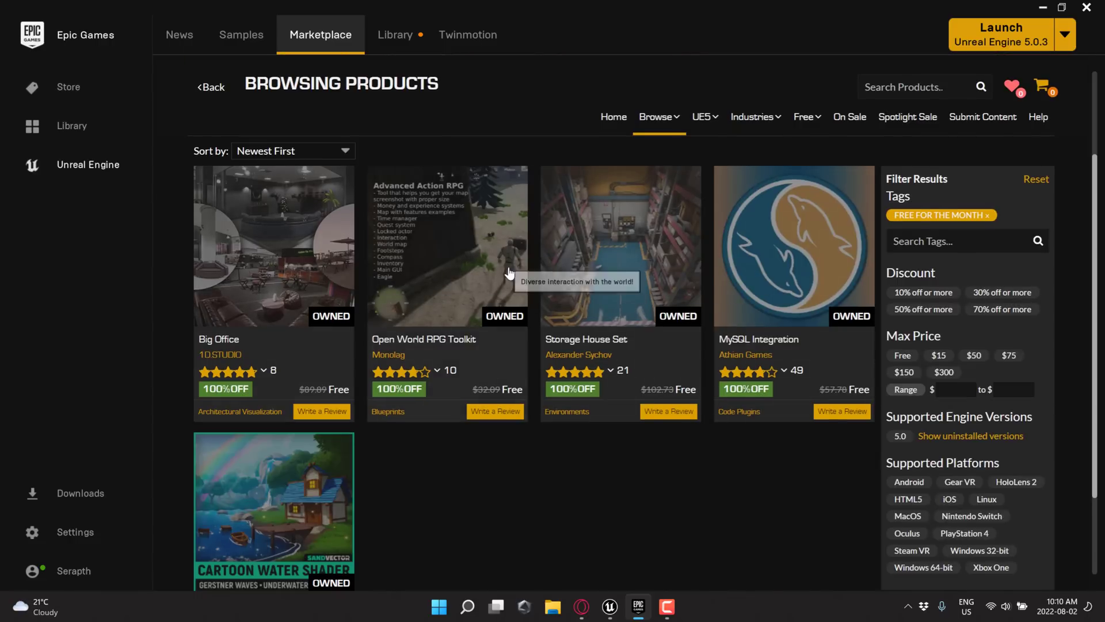
mouse_move(266, 233)
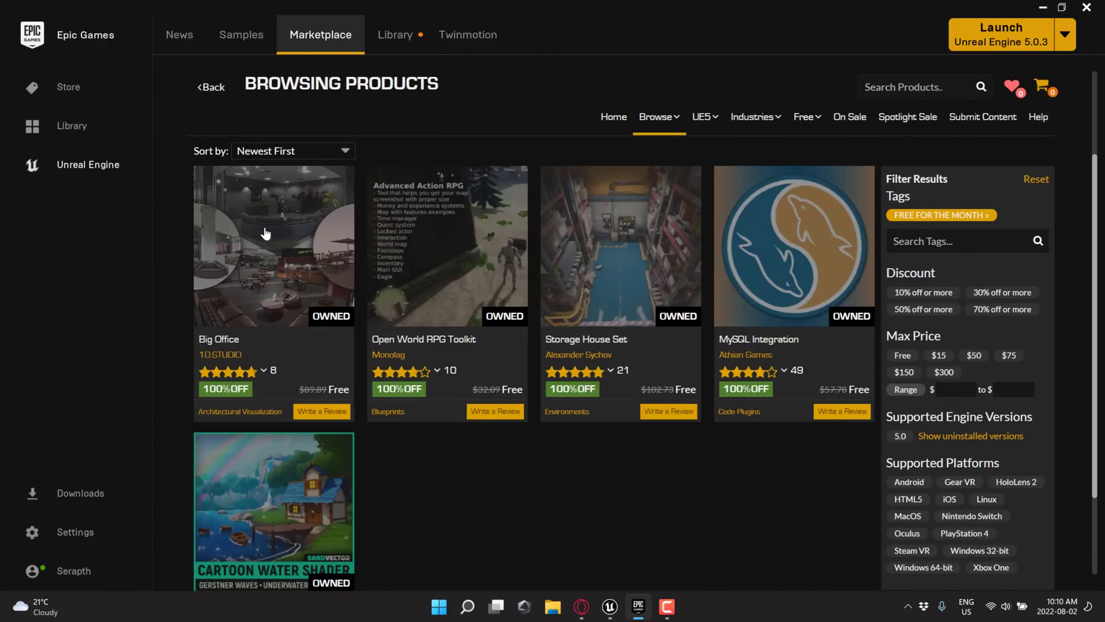
mouse_move(426, 214)
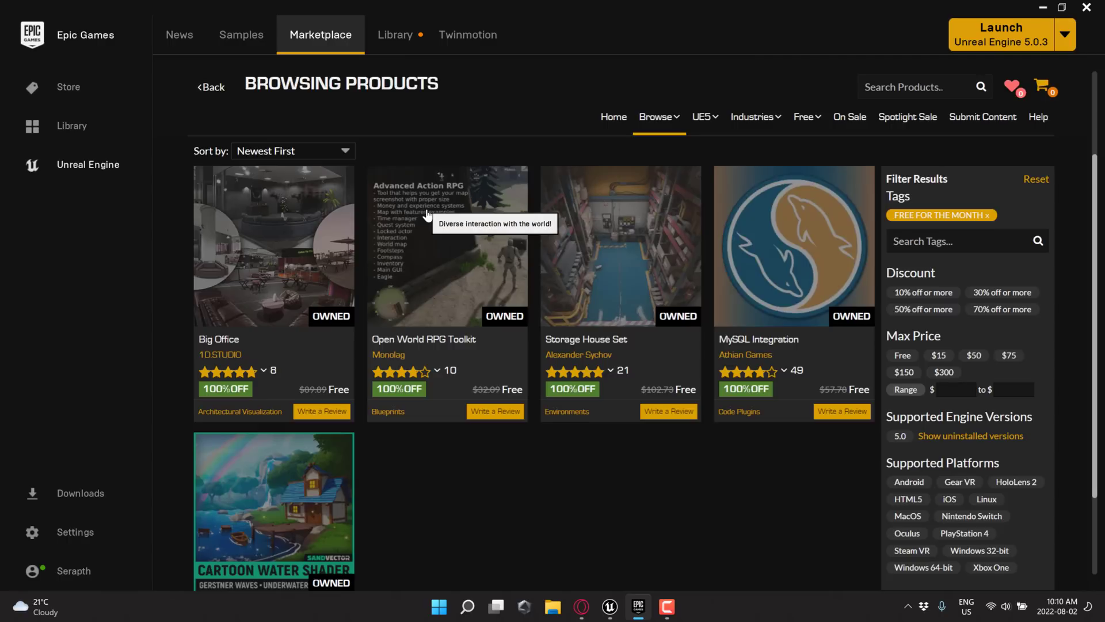
mouse_move(198, 556)
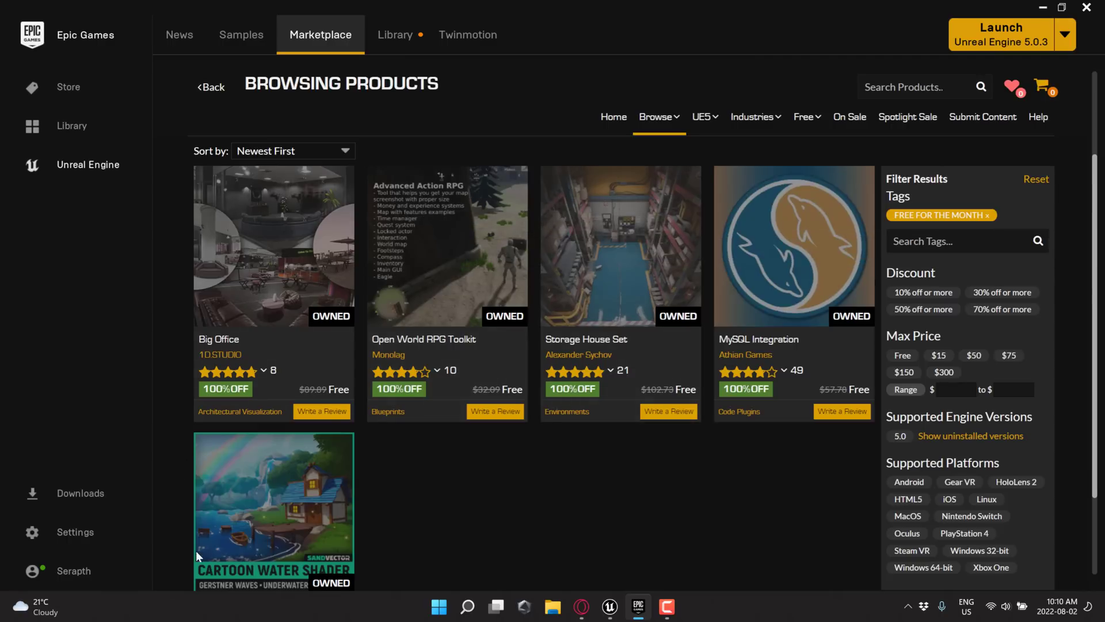
scroll(down, 3)
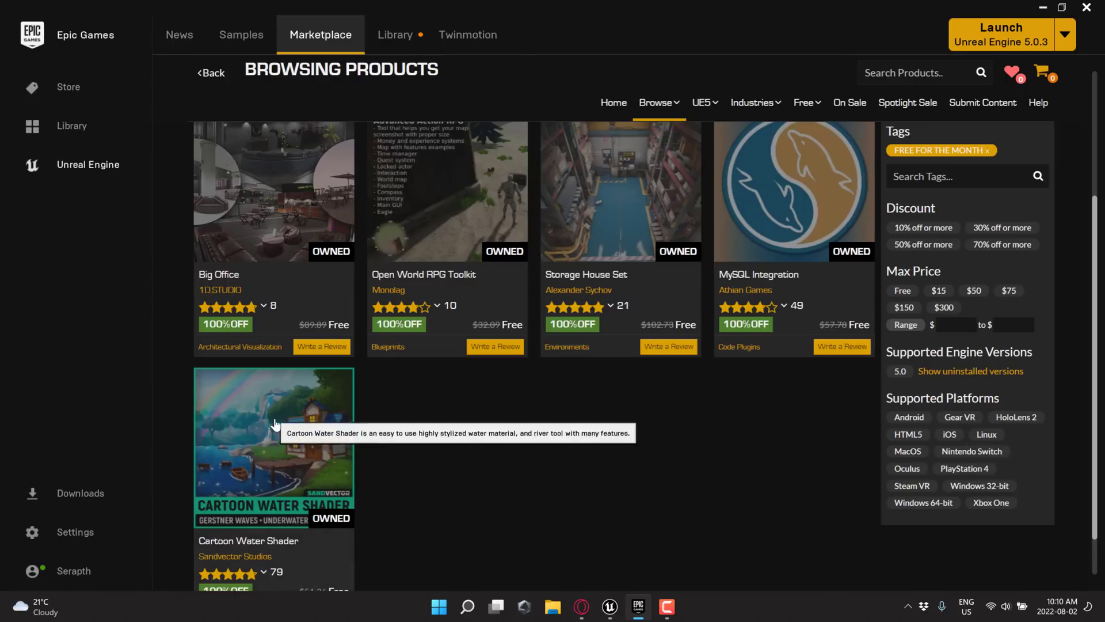
mouse_move(282, 442)
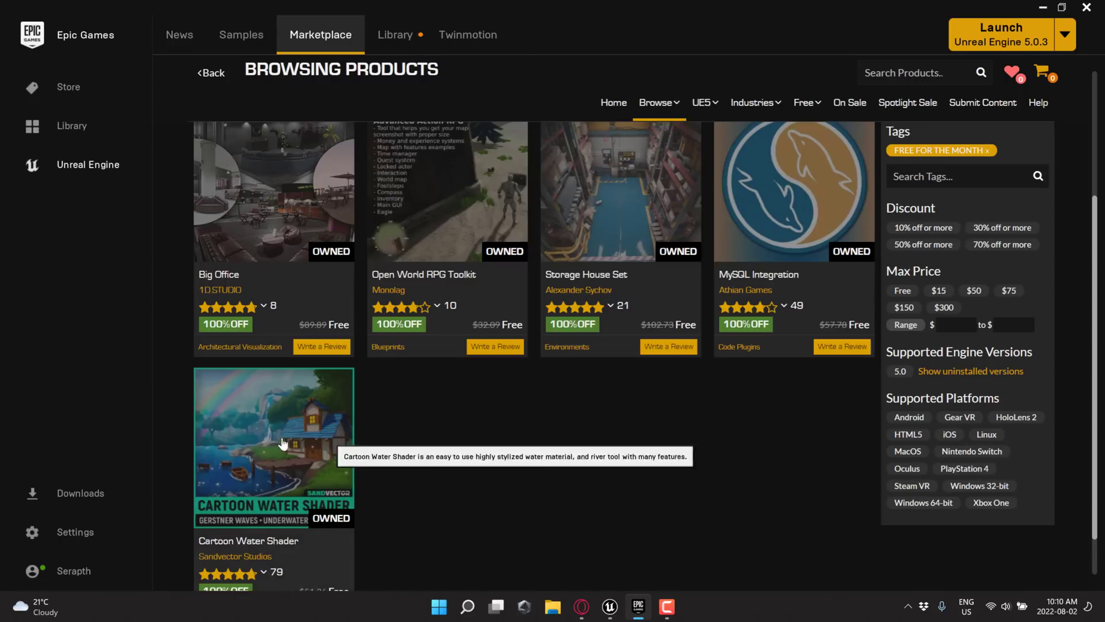
click(274, 444)
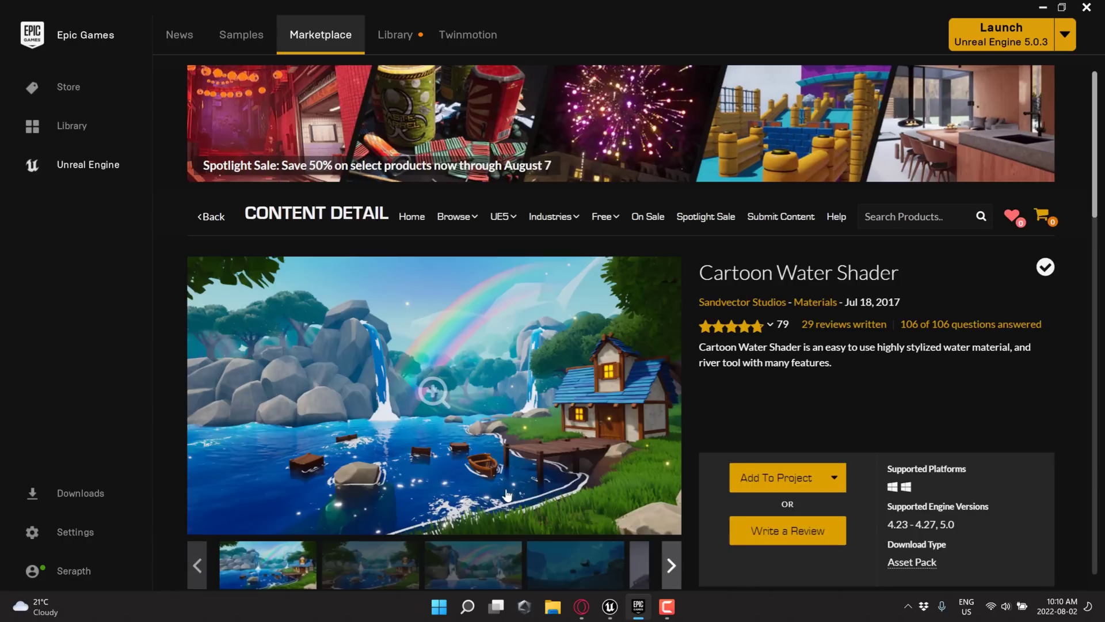
scroll(down, 3)
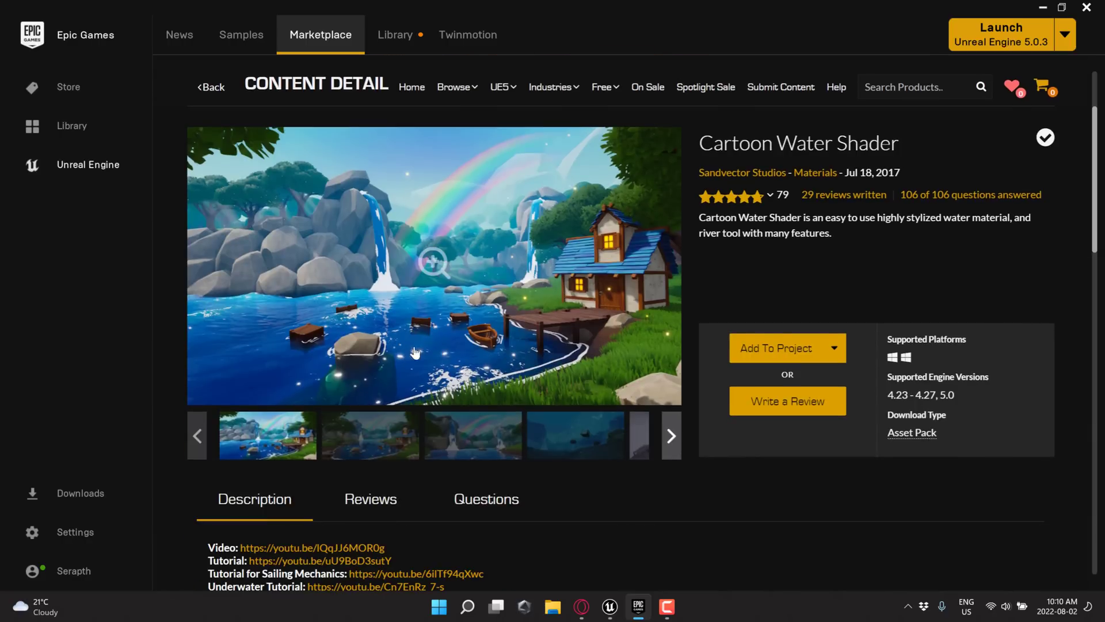
click(368, 435)
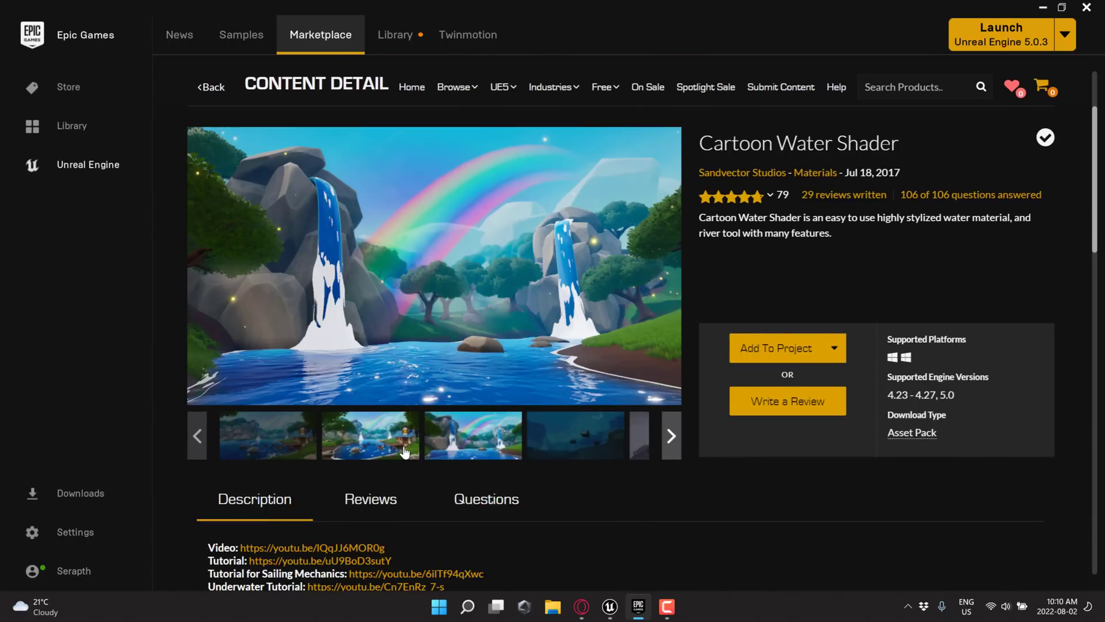
click(574, 435)
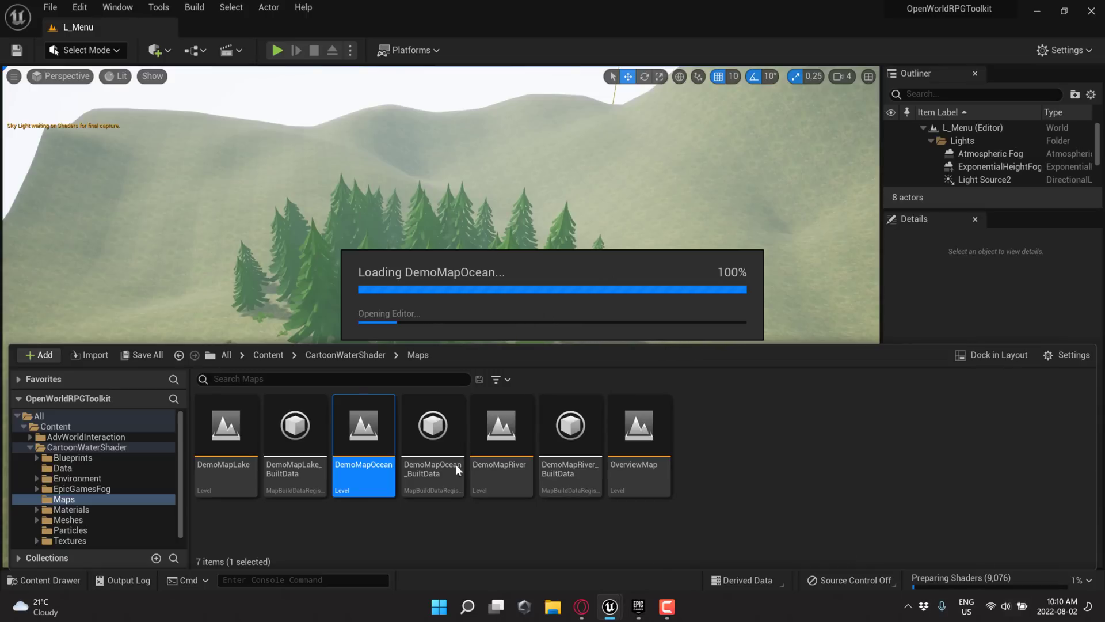
mouse_move(582, 607)
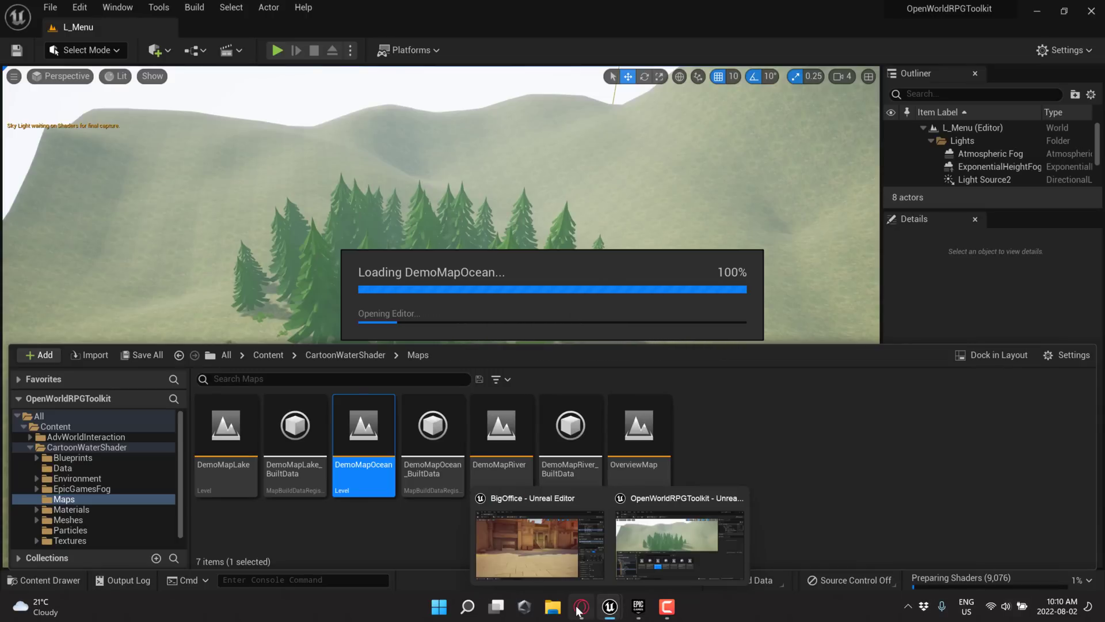
click(580, 607)
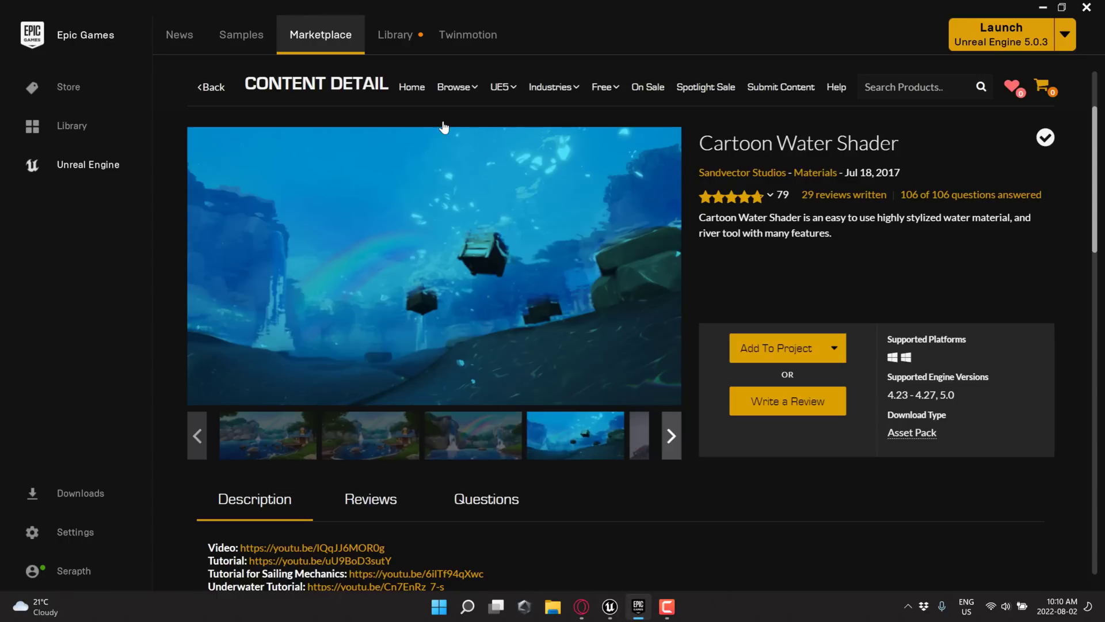
click(552, 86)
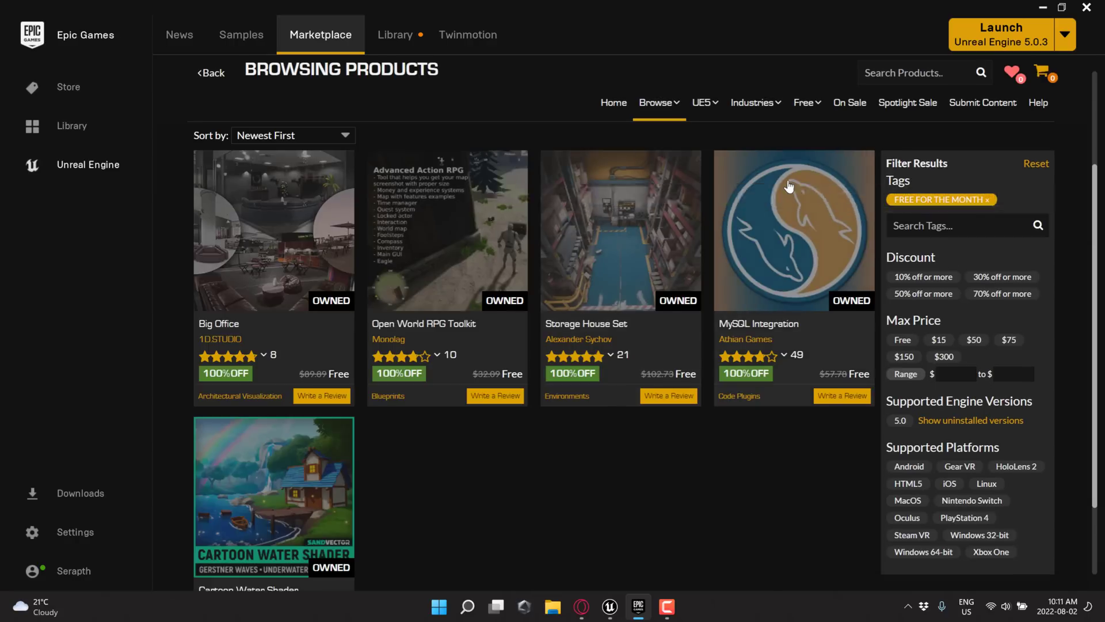
click(792, 229)
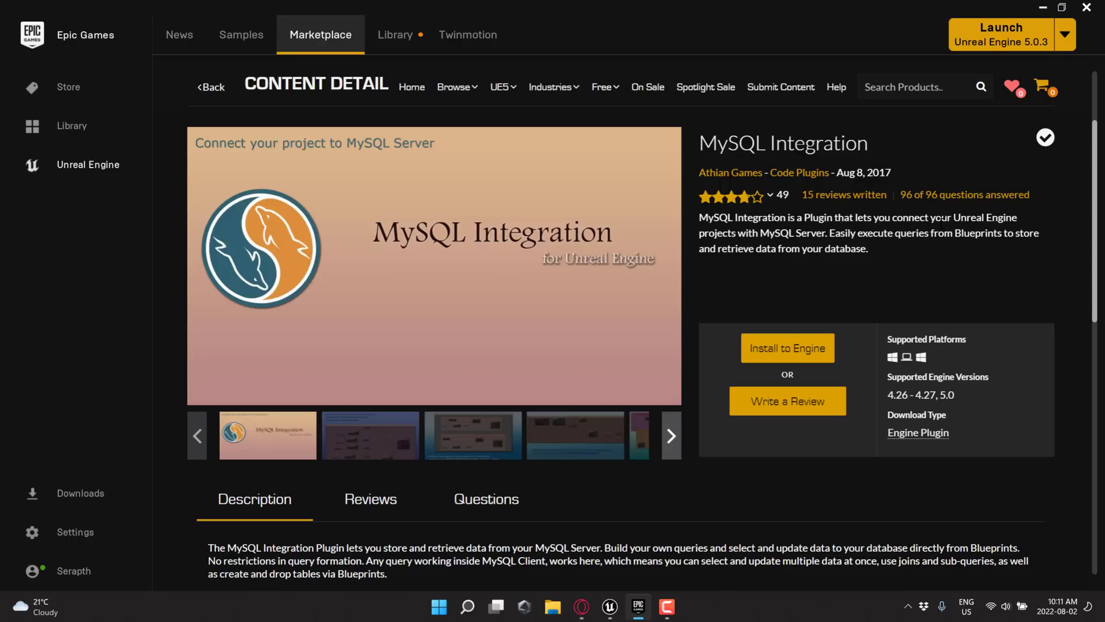
mouse_move(935, 263)
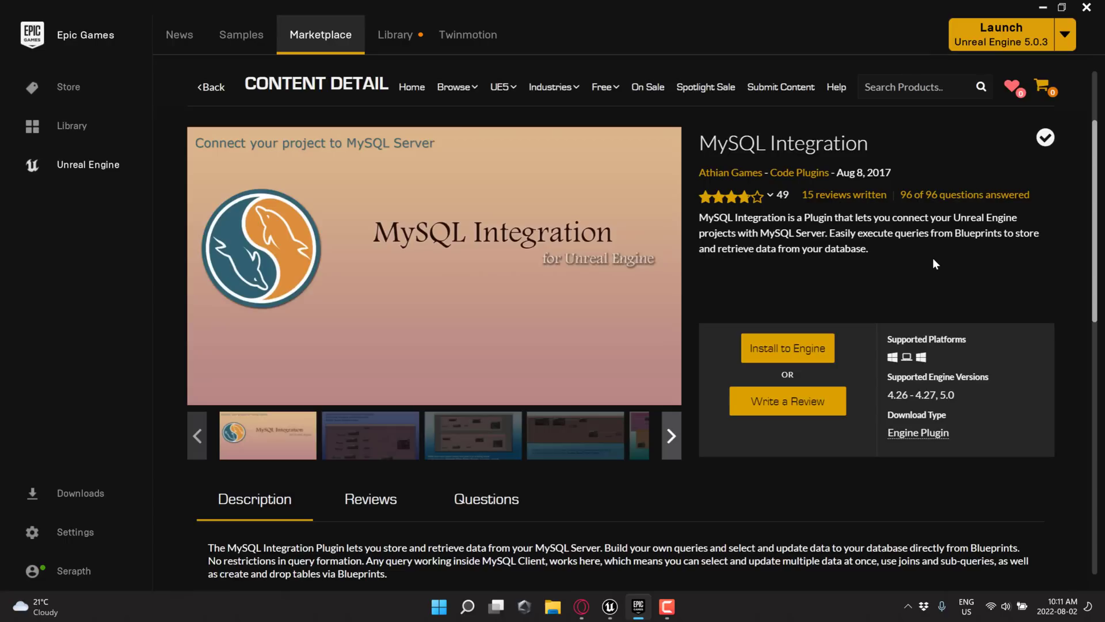
click(369, 436)
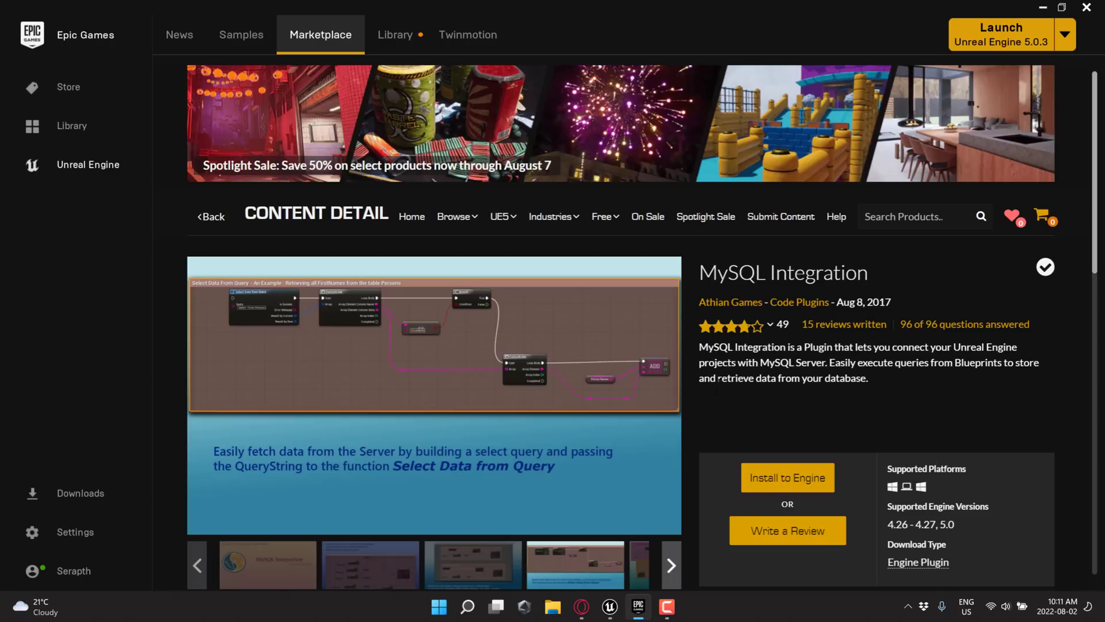
mouse_move(905, 537)
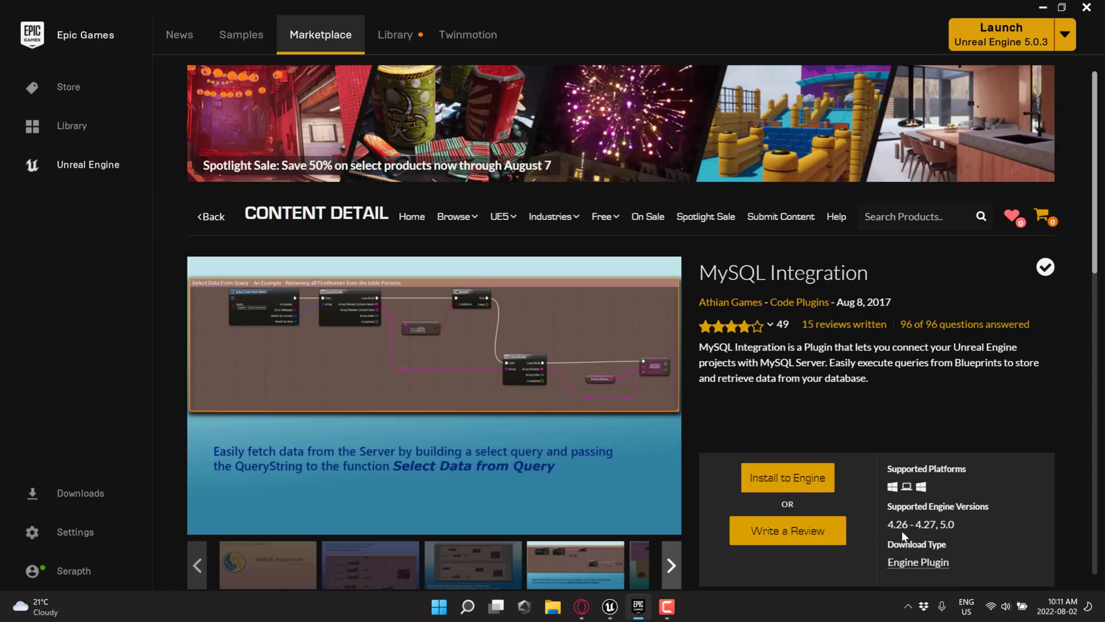
scroll(down, 3)
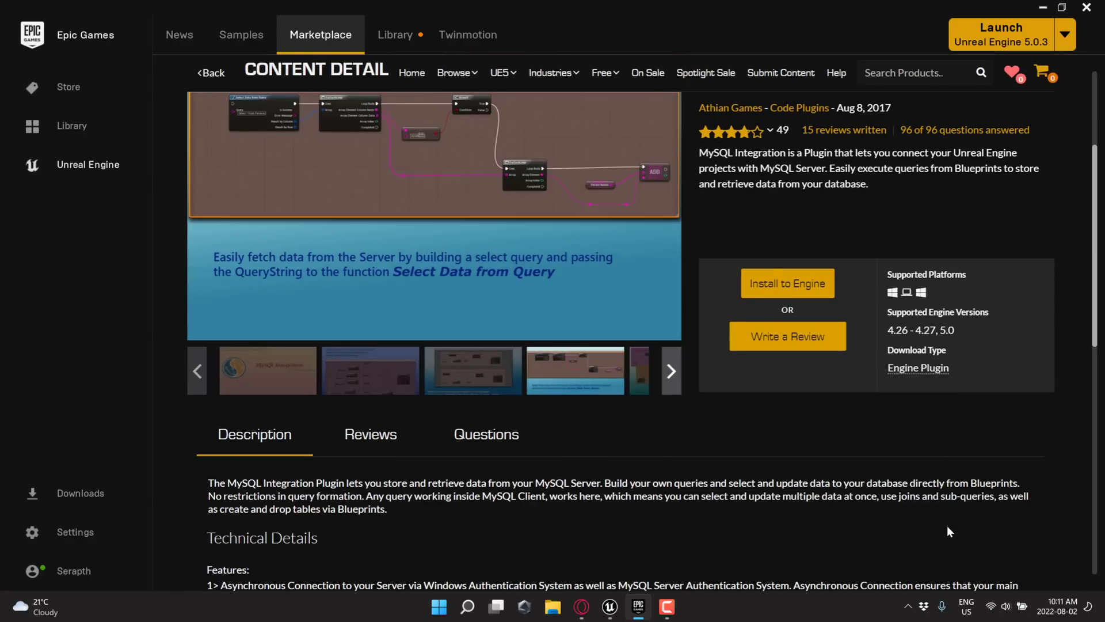
mouse_move(935, 519)
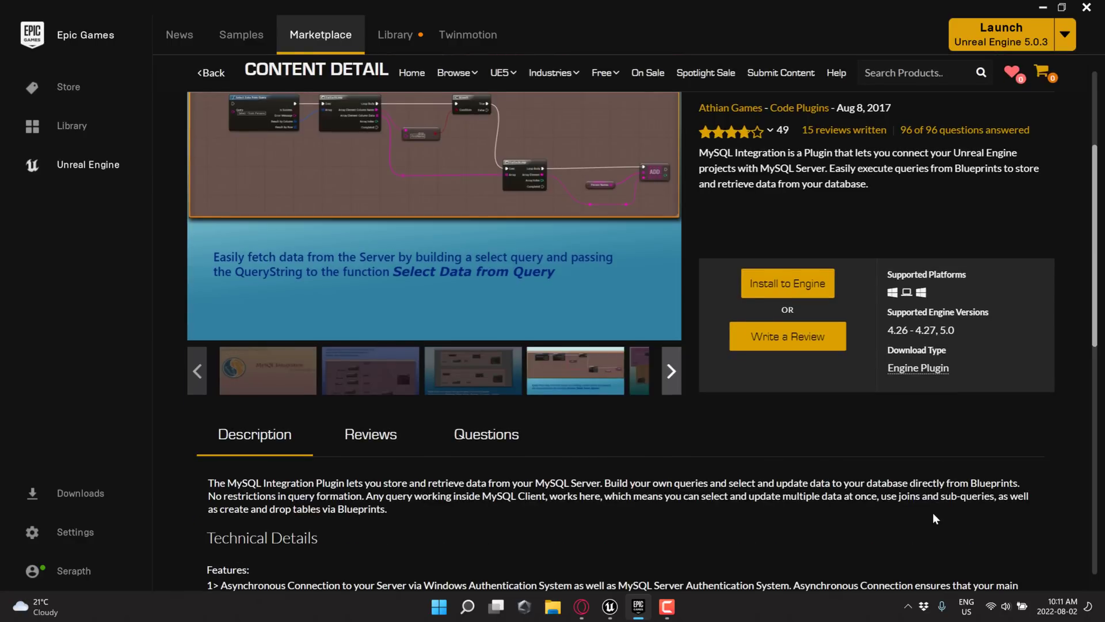
mouse_move(1004, 360)
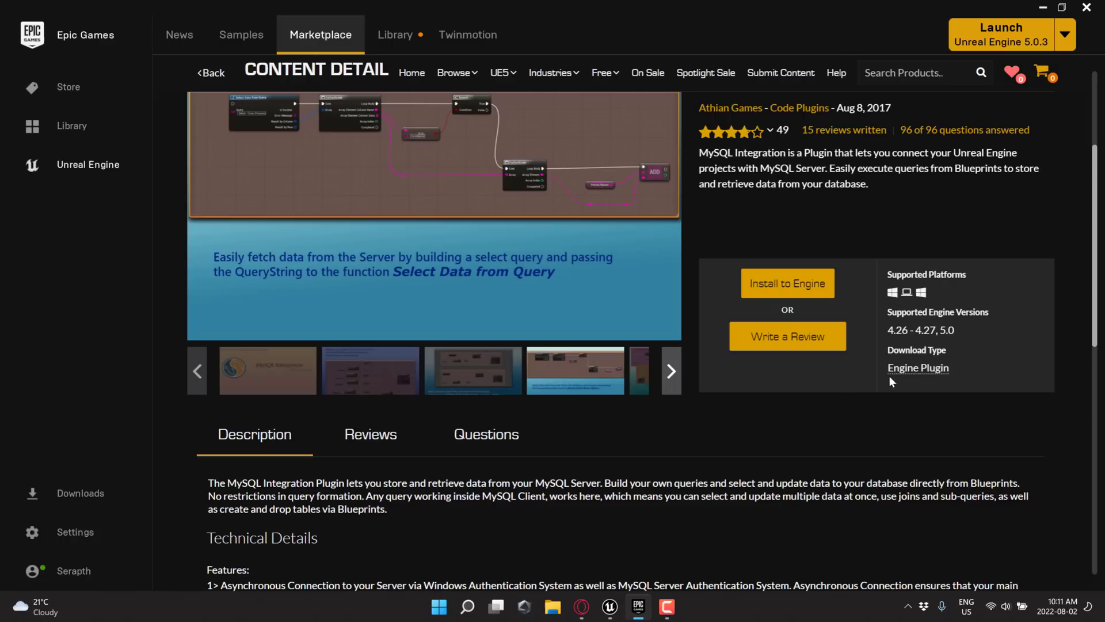
- Filter to the Permanently Free Collection and scroll past Stylized Egypt, Kraken and Polar Sci-Fi Facility
click(604, 72)
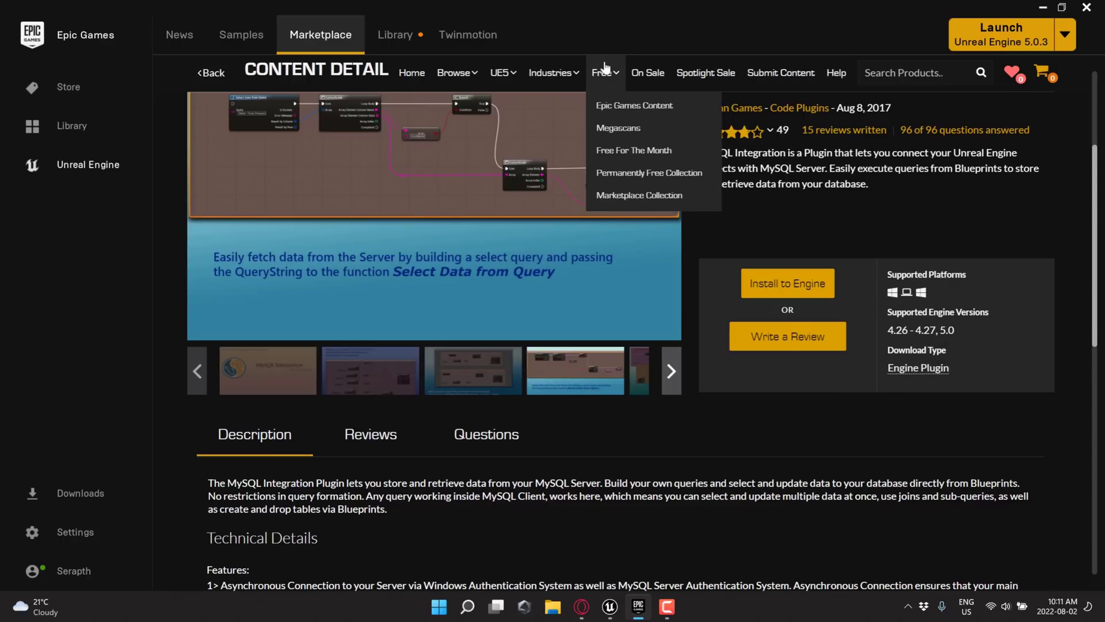
mouse_move(648, 173)
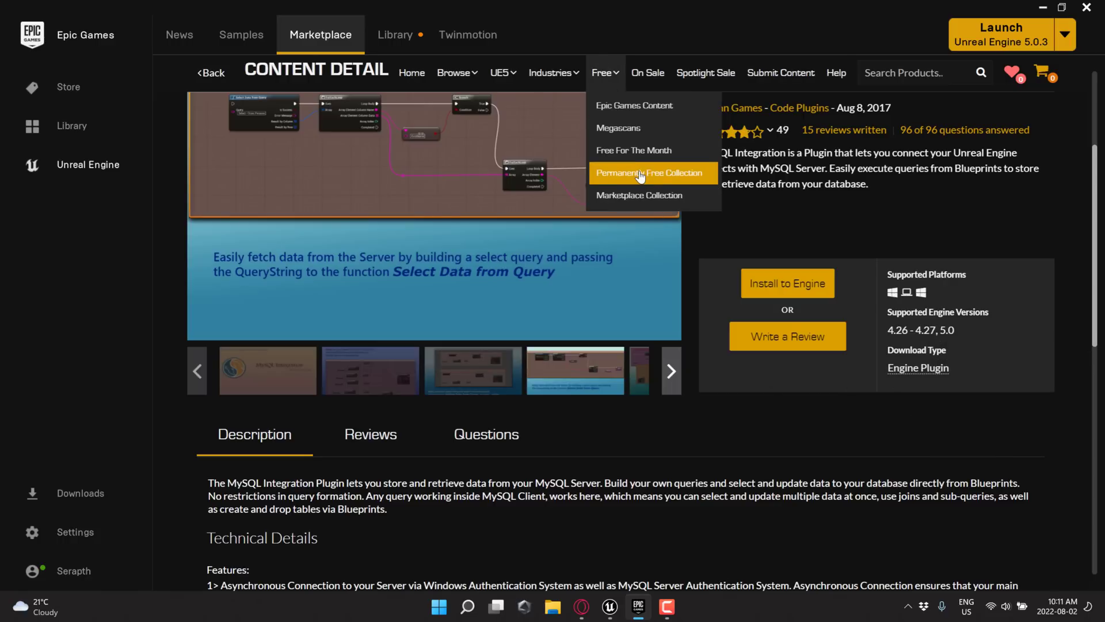
click(652, 173)
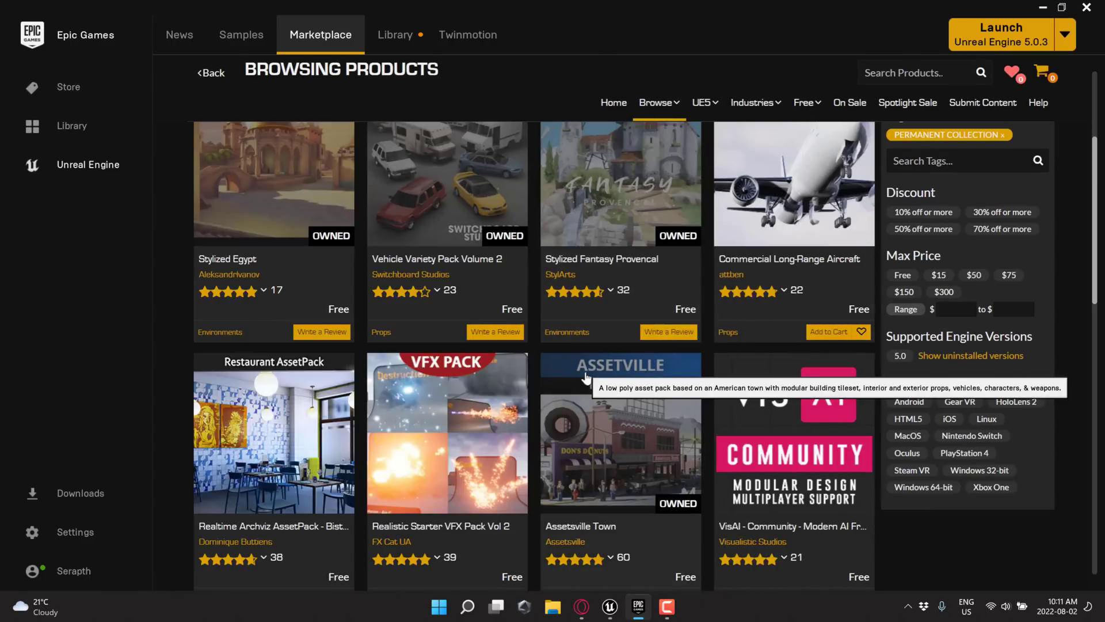
mouse_move(335, 252)
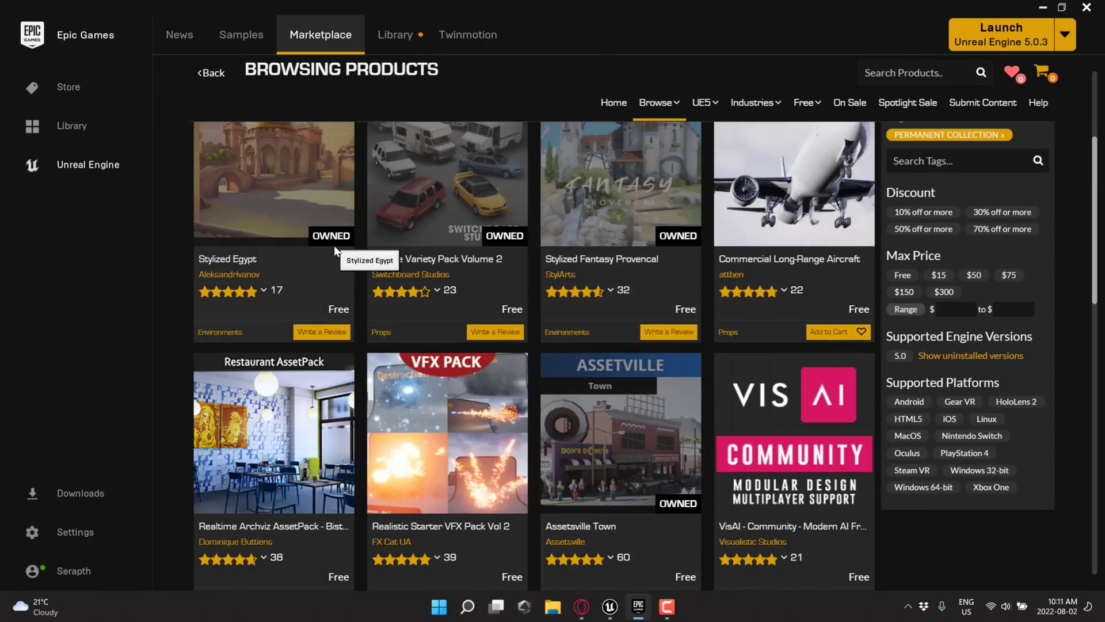
scroll(down, 3)
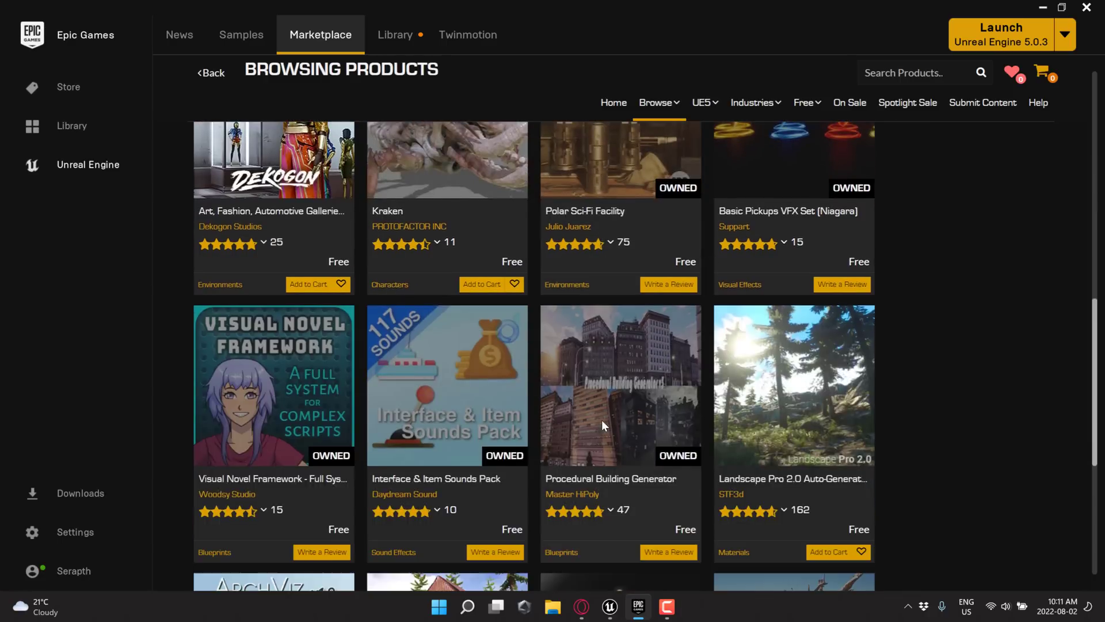
click(805, 103)
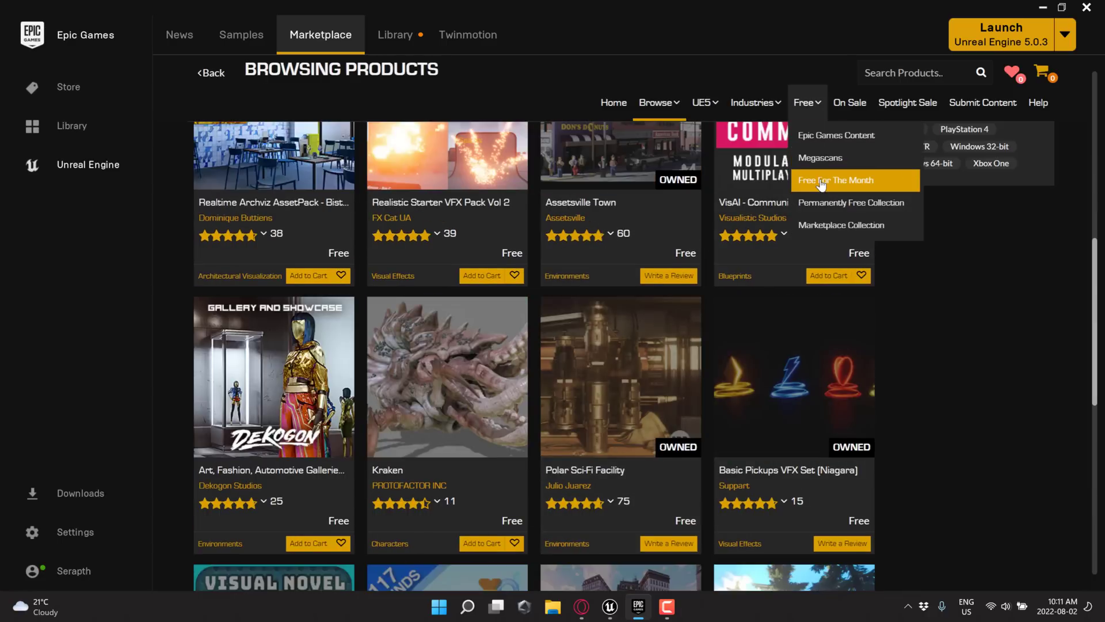
mouse_move(854, 203)
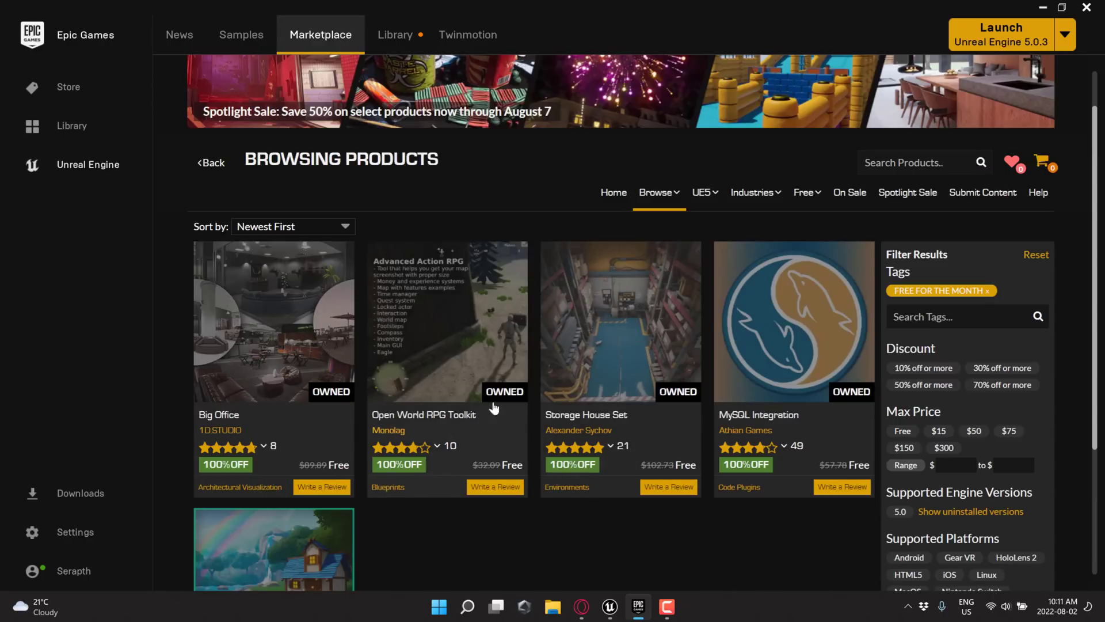
mouse_move(143, 408)
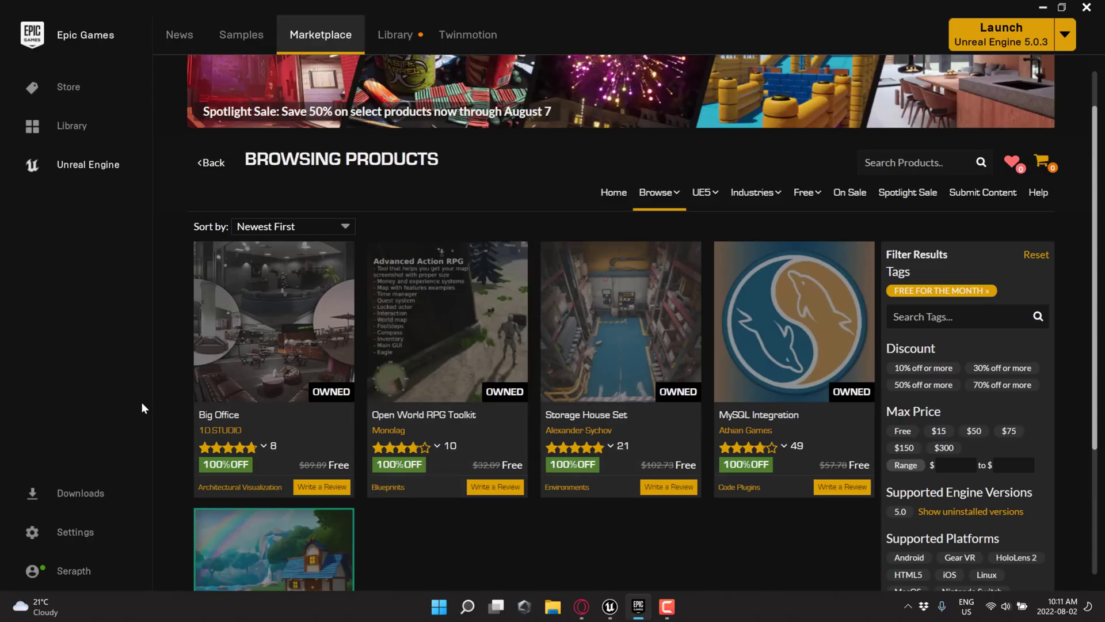
- Scroll the Free For The Month list down to the five owned products ending with Cartoon Water Shader
scroll(down, 3)
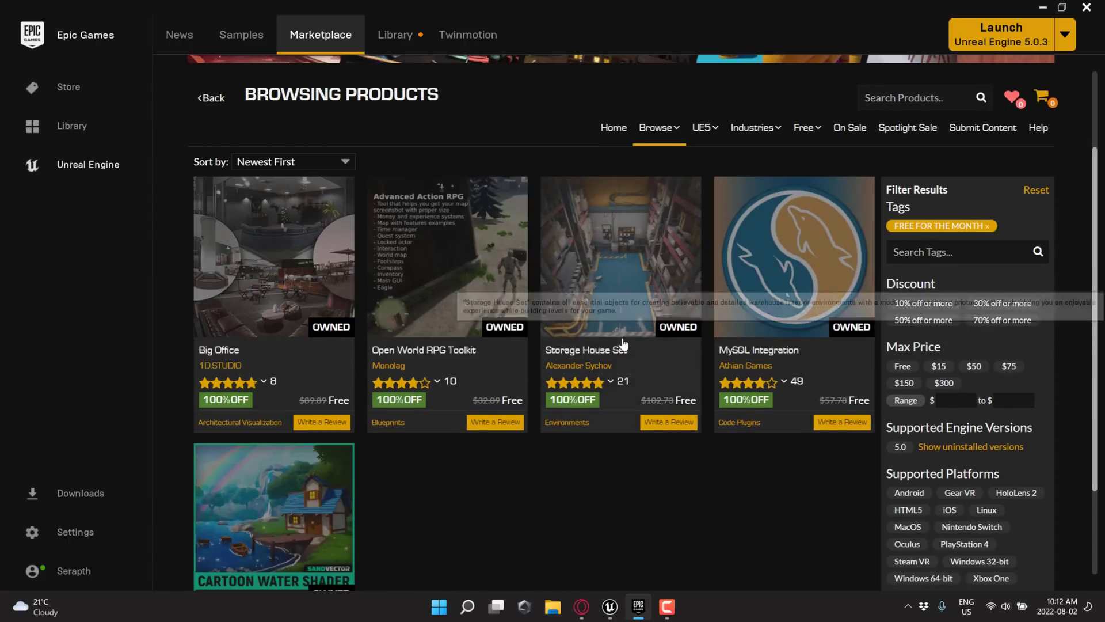
mouse_move(426, 307)
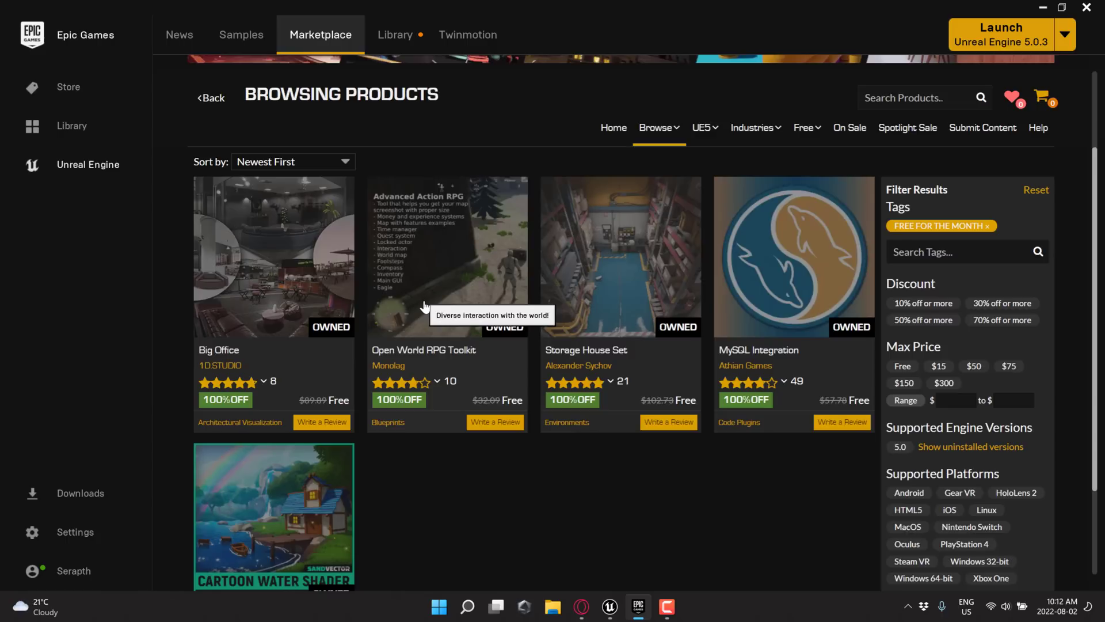
mouse_move(464, 330)
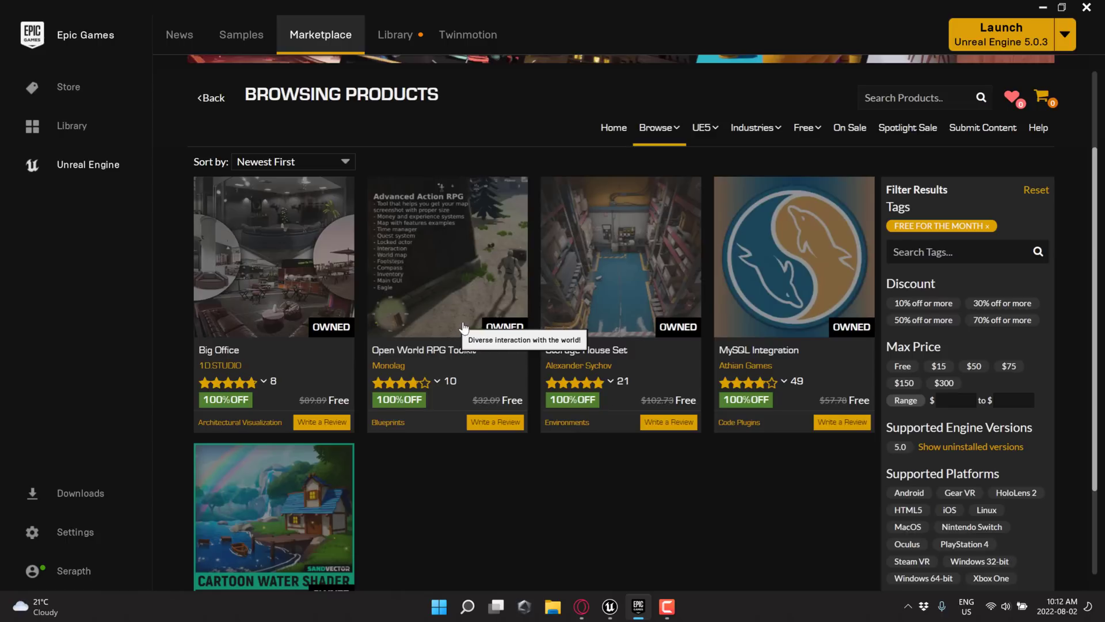
mouse_move(855, 238)
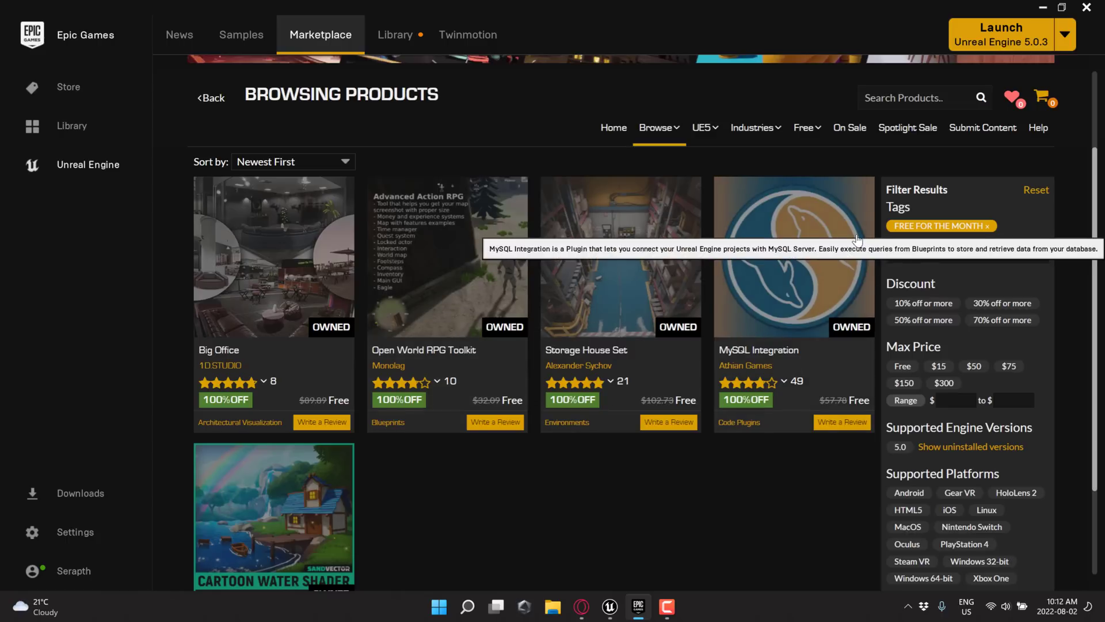
scroll(down, 3)
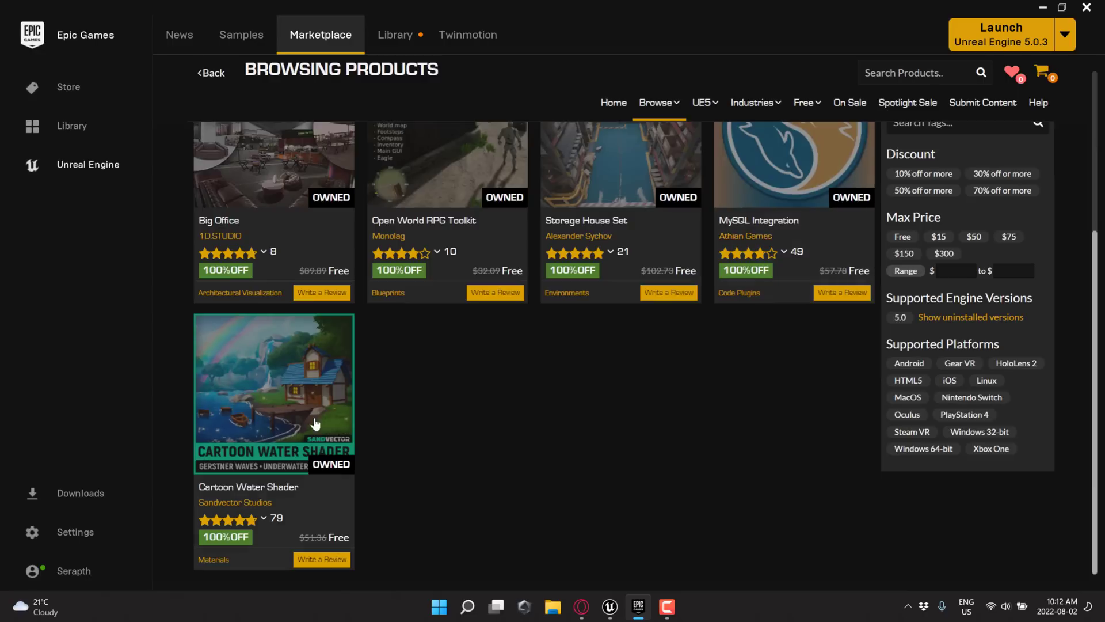
mouse_move(302, 408)
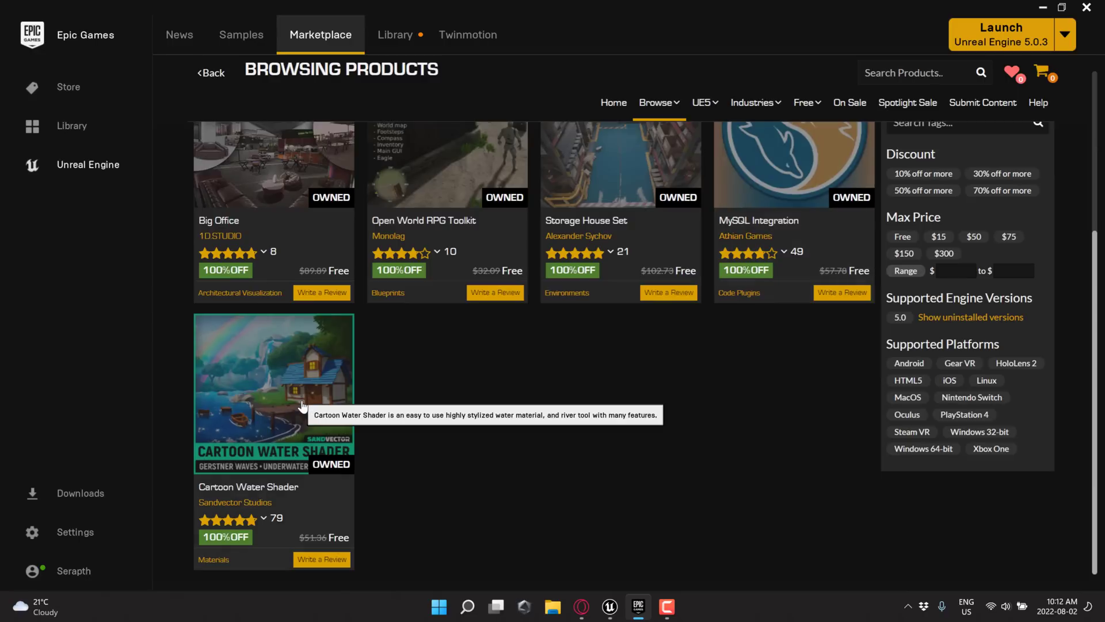
mouse_move(830, 580)
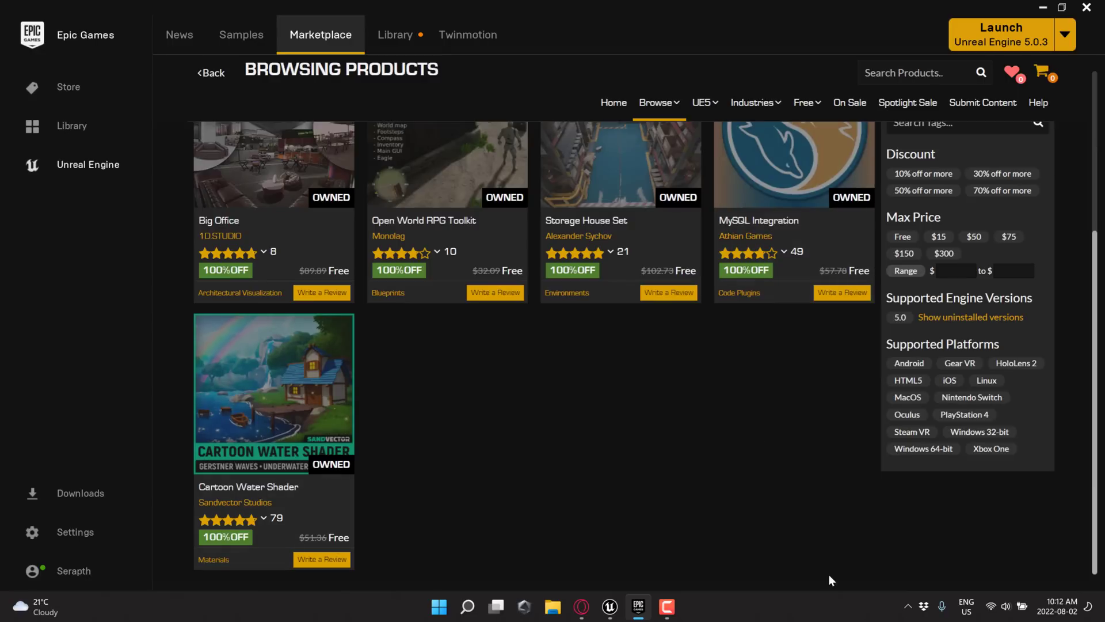
mouse_move(608, 607)
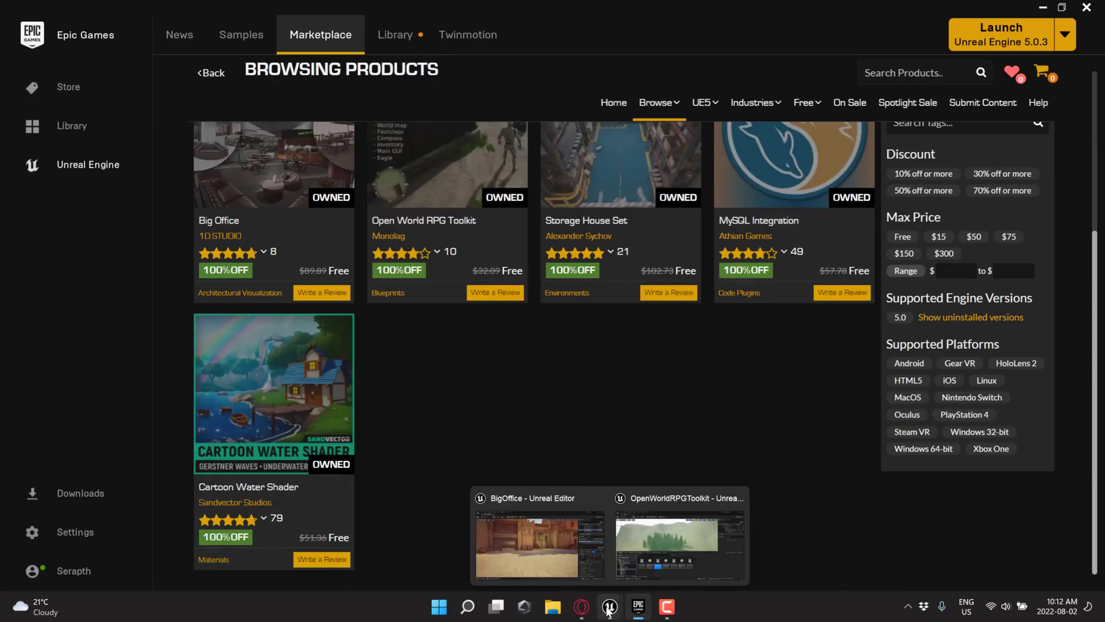